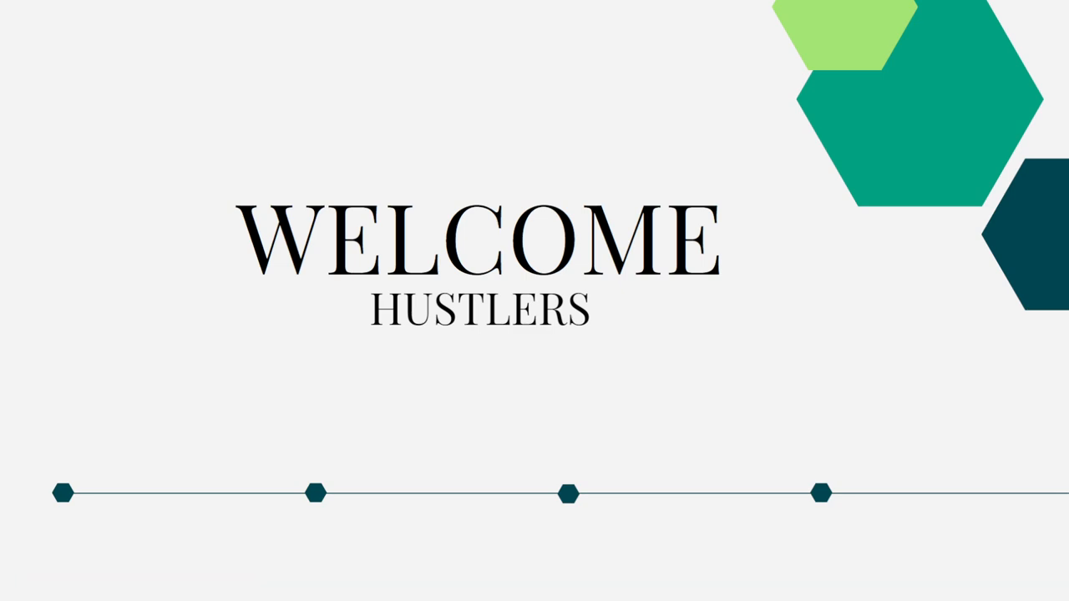
pyautogui.moveTo(875, 144)
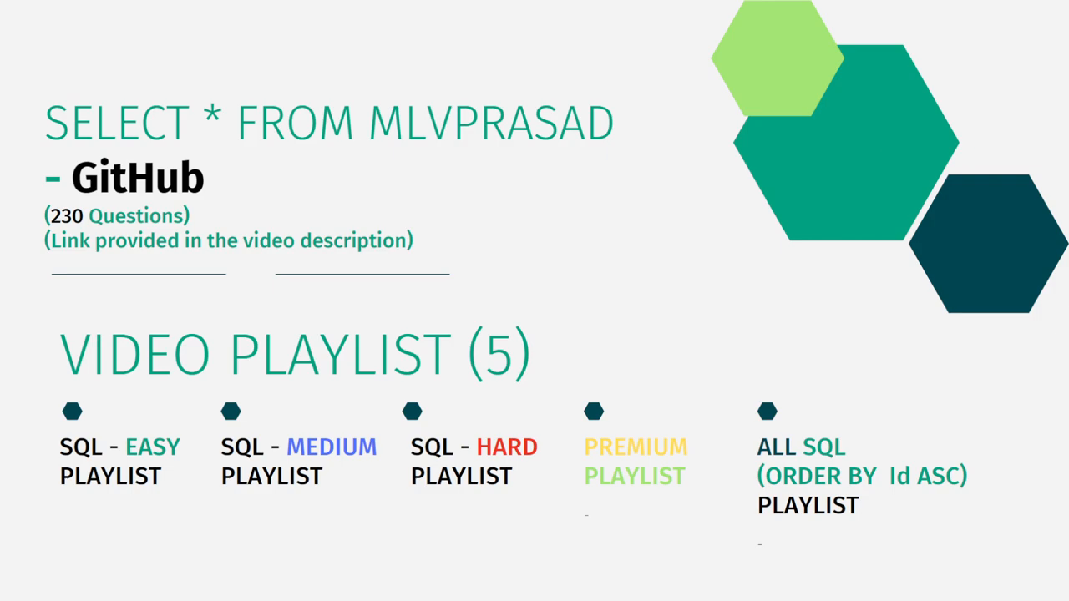
pyautogui.moveTo(869, 143)
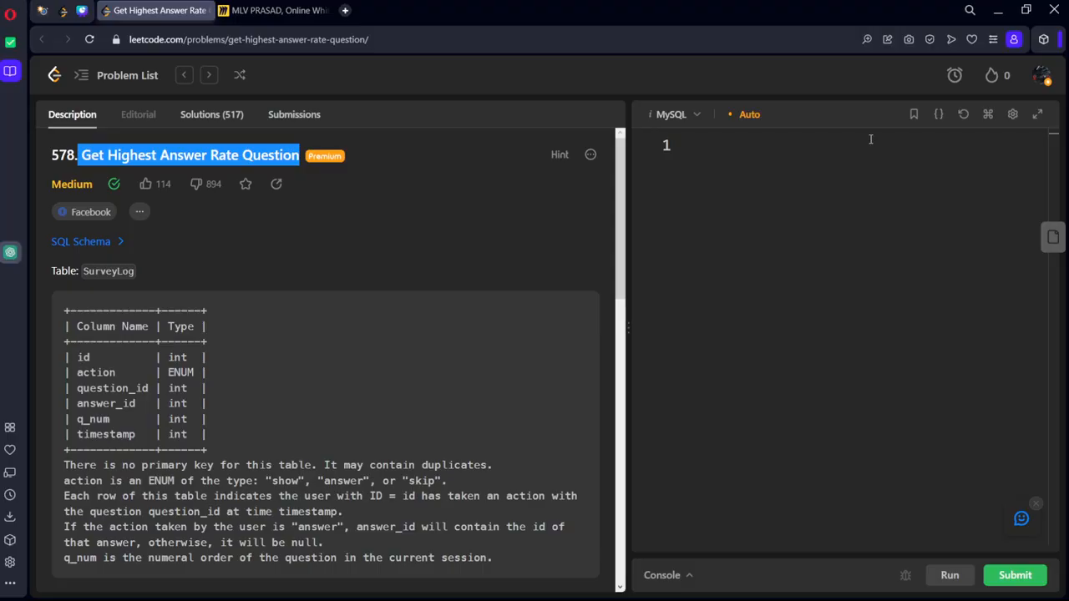
# Check the Companies popup for problem 578 and scroll through the description
pyautogui.click(140, 210)
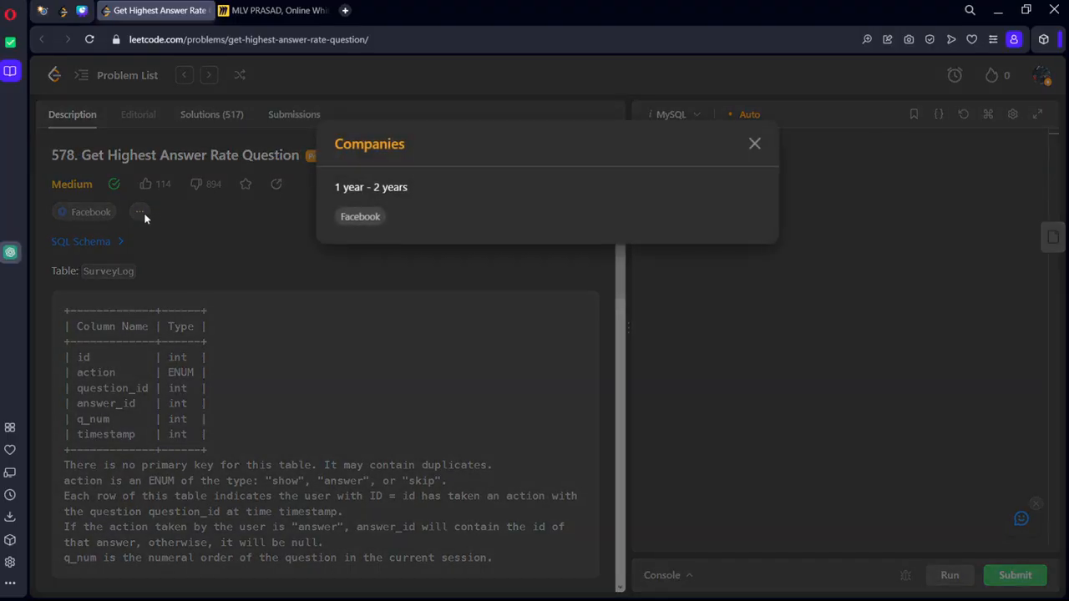
pyautogui.click(755, 144)
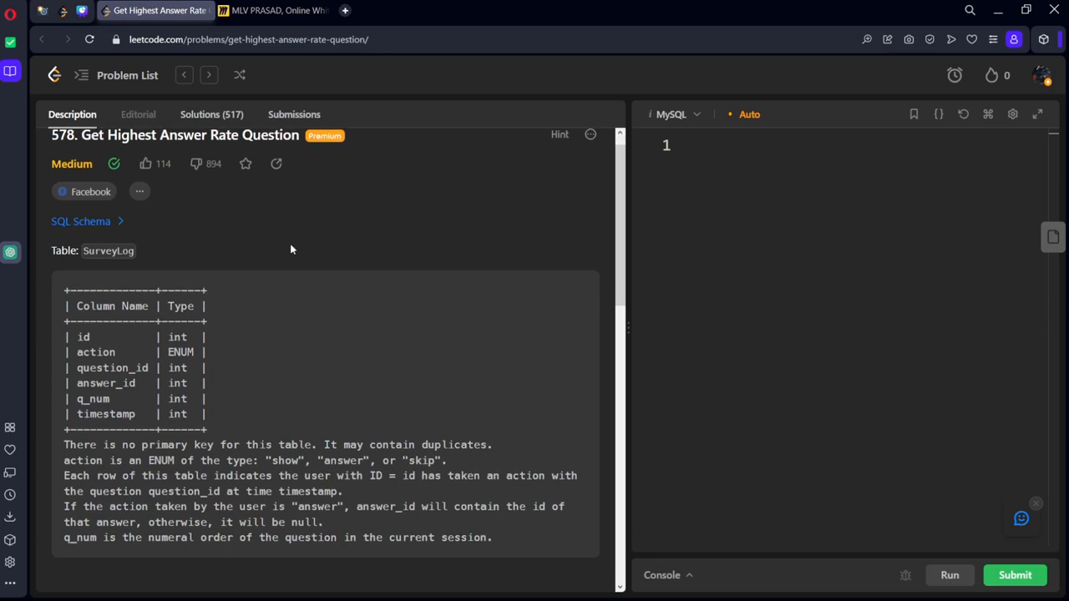
pyautogui.scroll(-3)
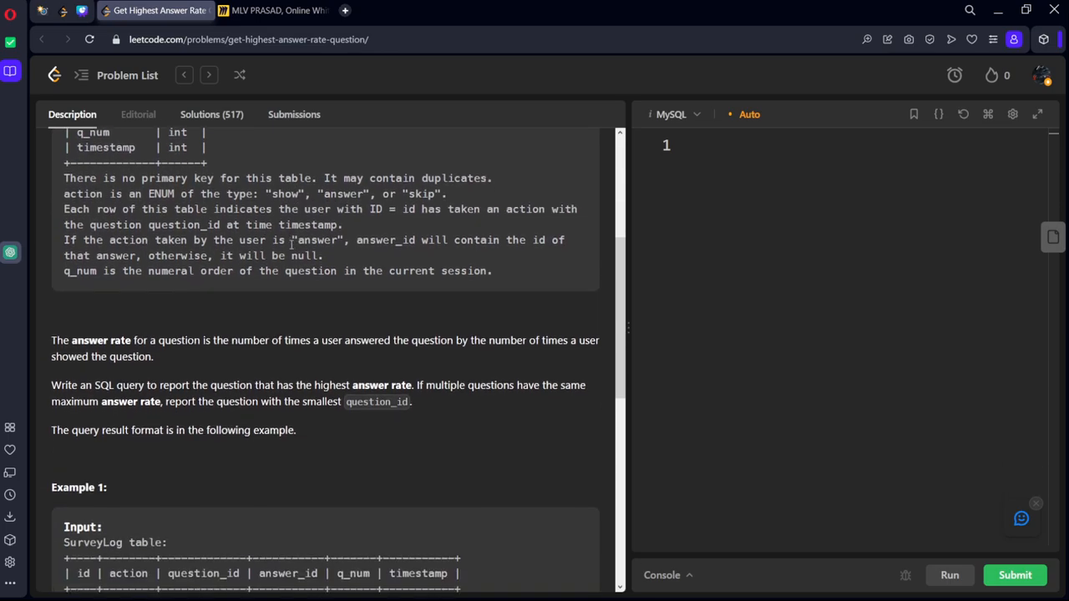
pyautogui.scroll(-3)
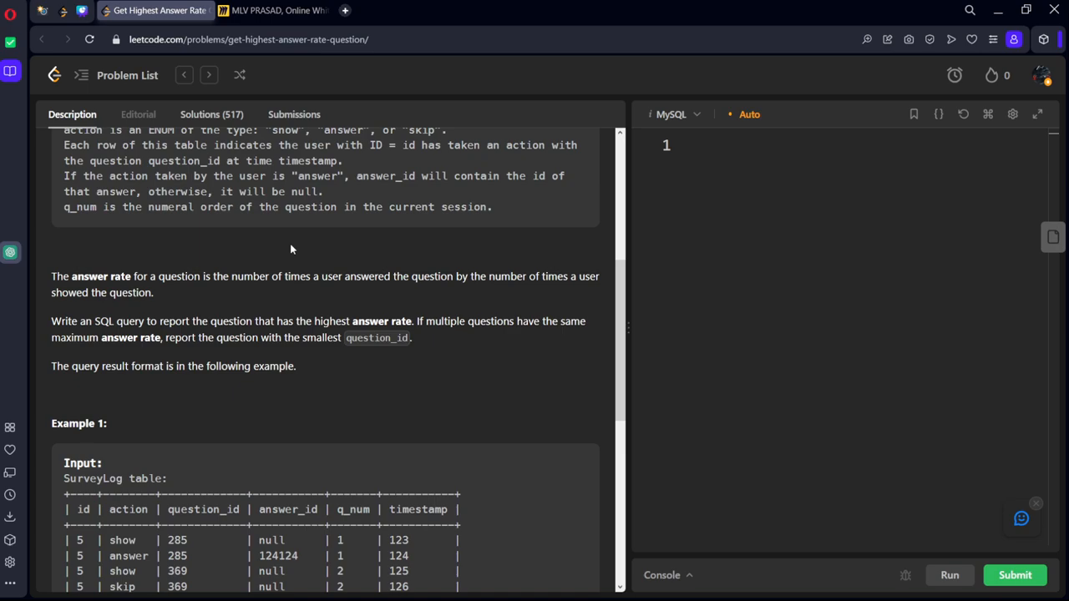
# Highlight the answer-rate definition and task sentence, then move to the Miro whiteboard
pyautogui.moveTo(50, 278); pyautogui.dragTo(131, 278)
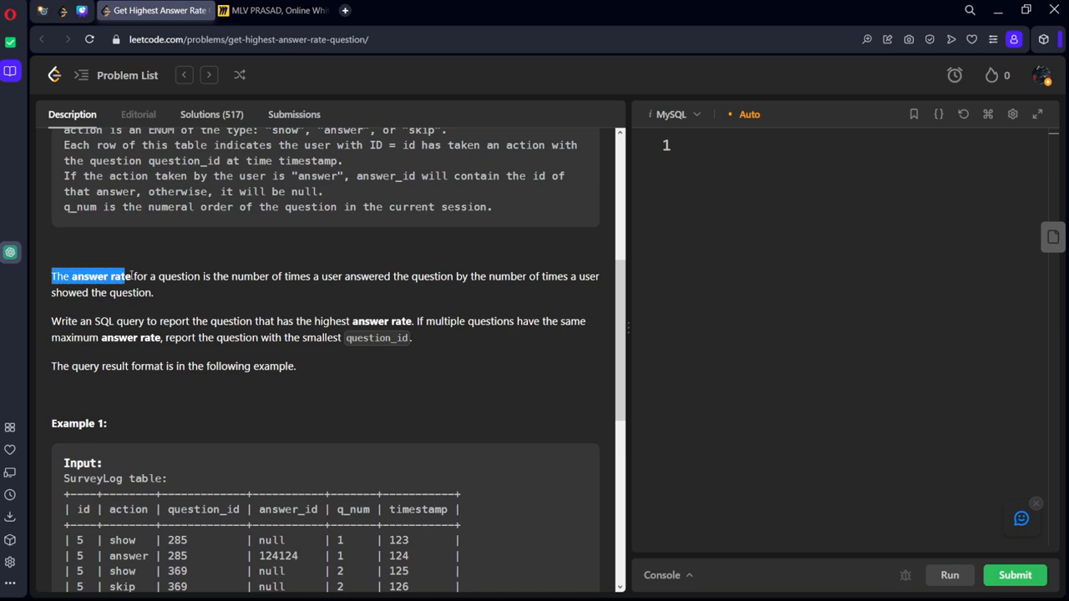
pyautogui.moveTo(131, 277); pyautogui.dragTo(381, 277)
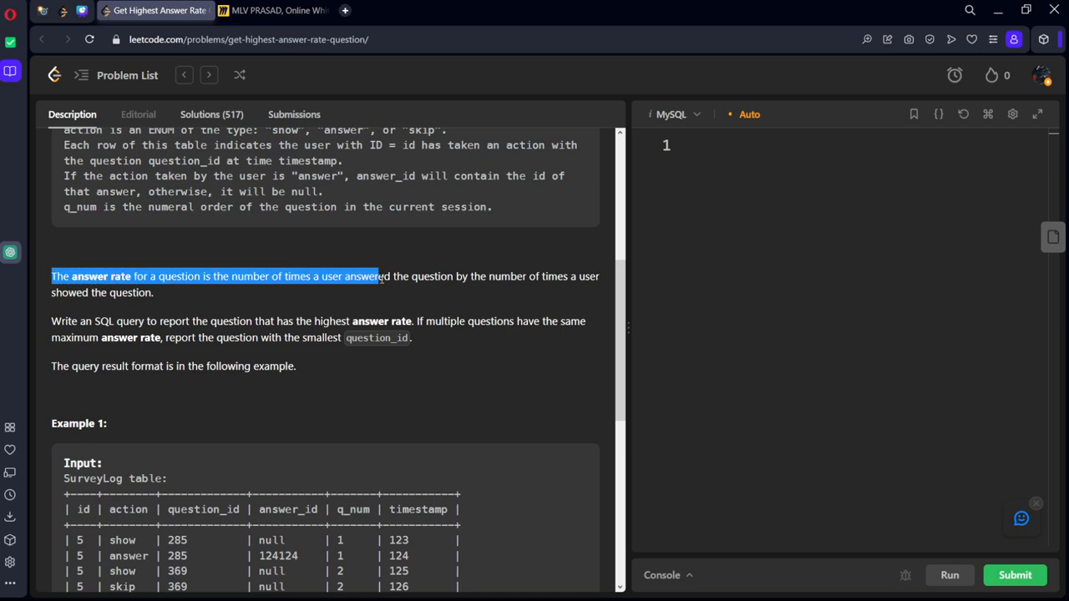
pyautogui.moveTo(378, 278); pyautogui.dragTo(144, 292)
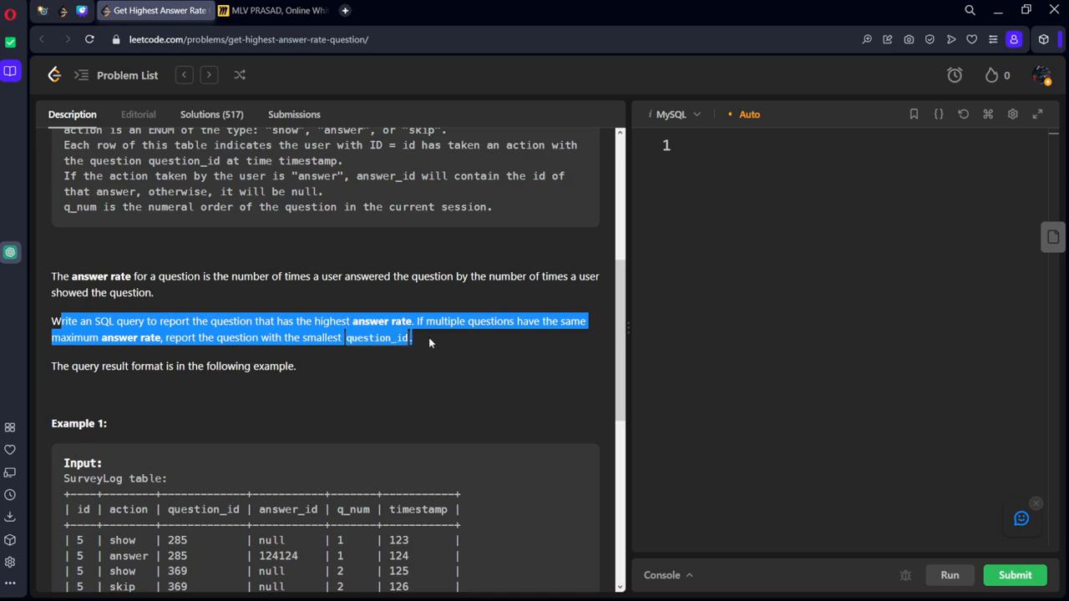
pyautogui.scroll(-3)
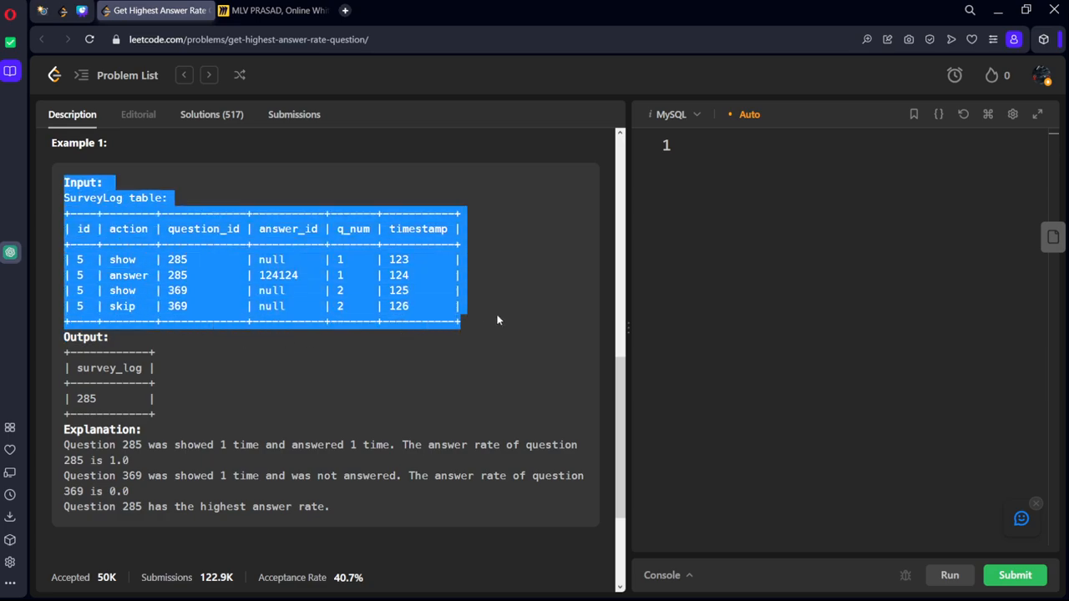
pyautogui.click(276, 10)
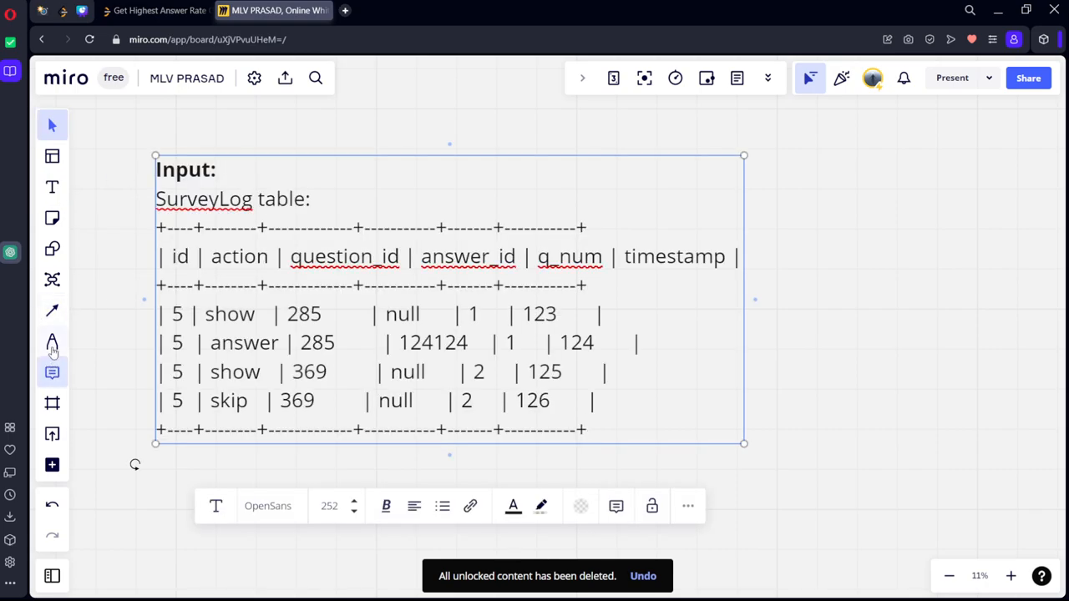
# With the Pen tool, bracket the rows for questions 285 and 369 and label 369
pyautogui.click(52, 342)
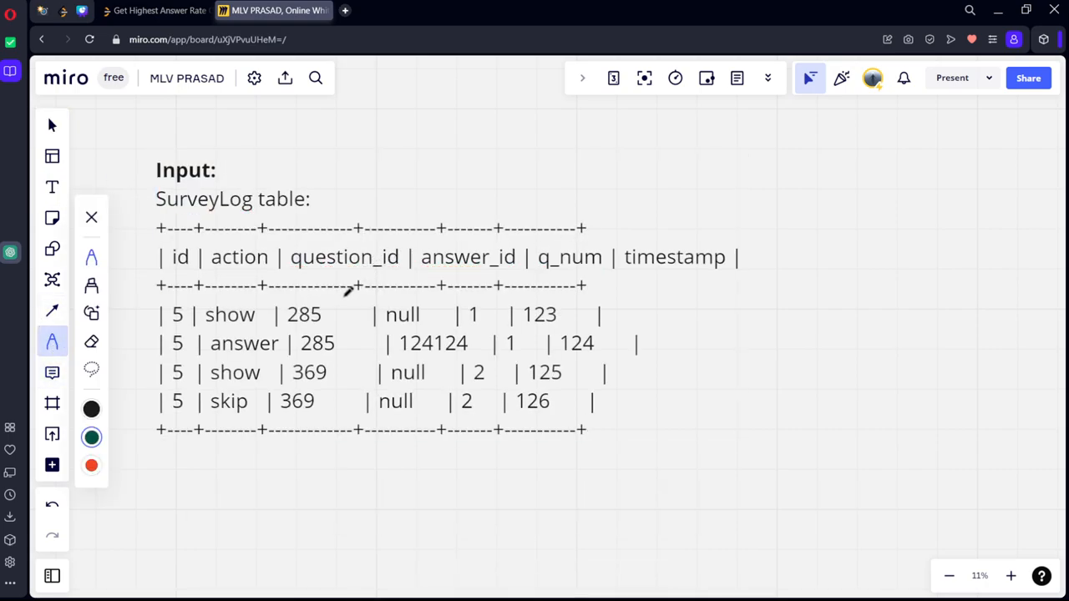
pyautogui.moveTo(342, 301); pyautogui.dragTo(338, 393)
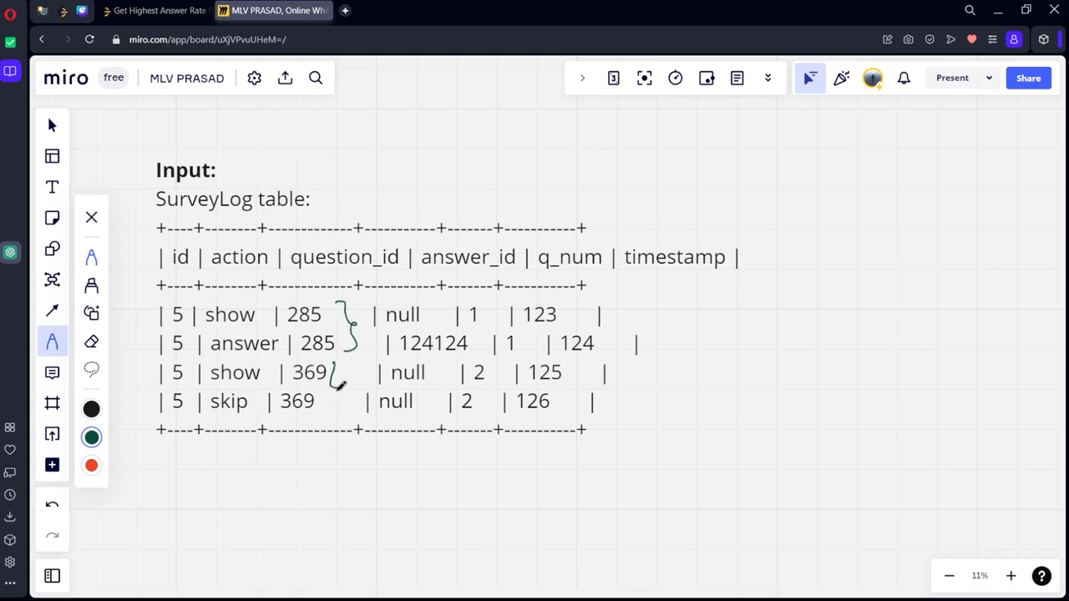
pyautogui.moveTo(334, 371); pyautogui.dragTo(333, 418)
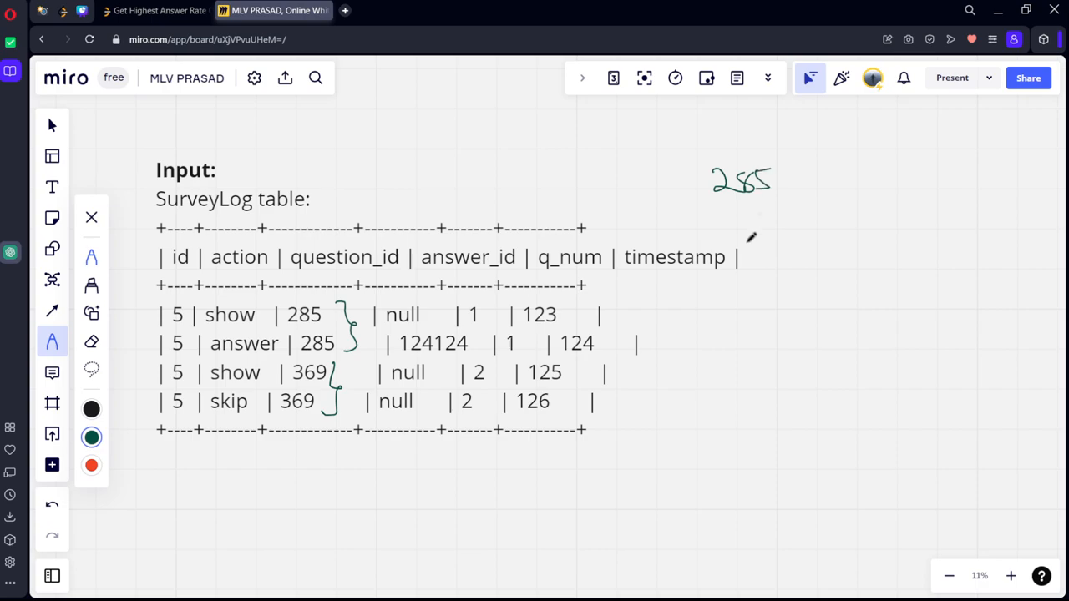
pyautogui.moveTo(726, 325); pyautogui.dragTo(782, 331)
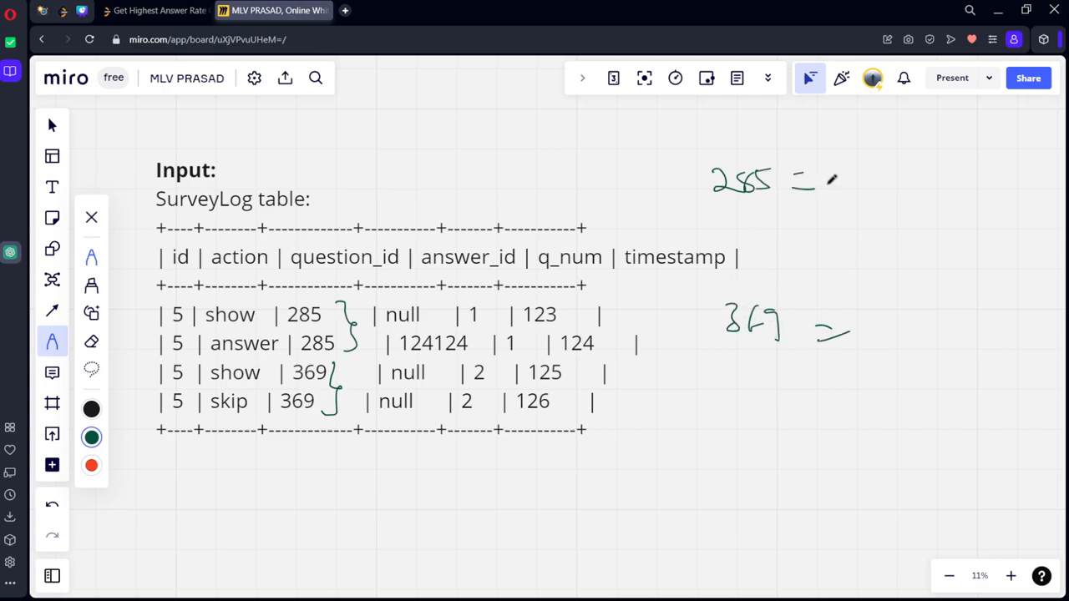
# Write answer rates 1/1 for 285 and 0/1 for 369, tick 285, return to the editor
pyautogui.moveTo(822, 180); pyautogui.dragTo(956, 173)
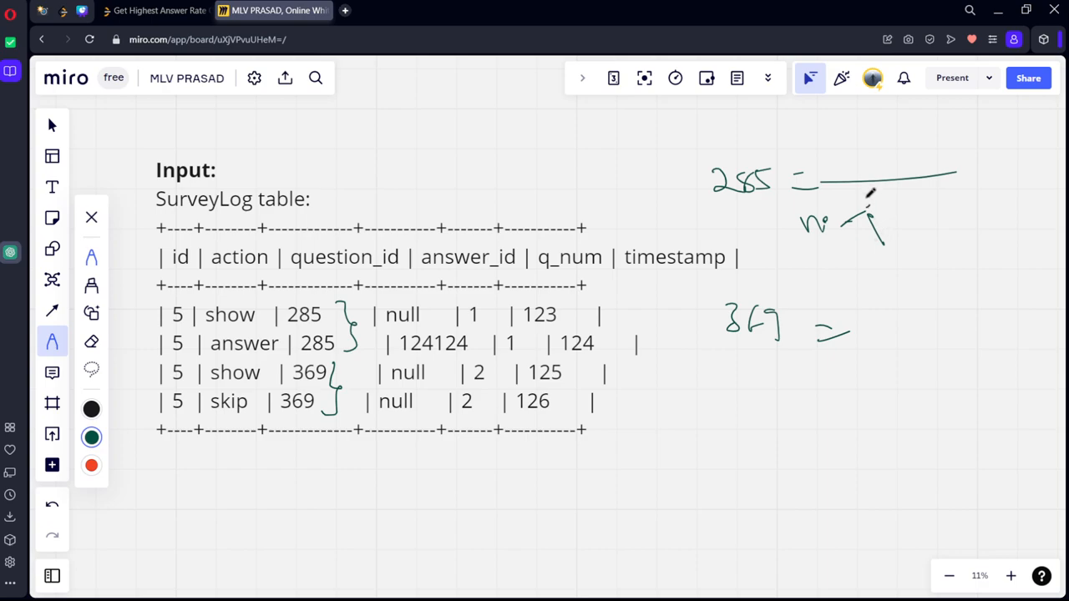
pyautogui.moveTo(869, 209); pyautogui.dragTo(969, 209)
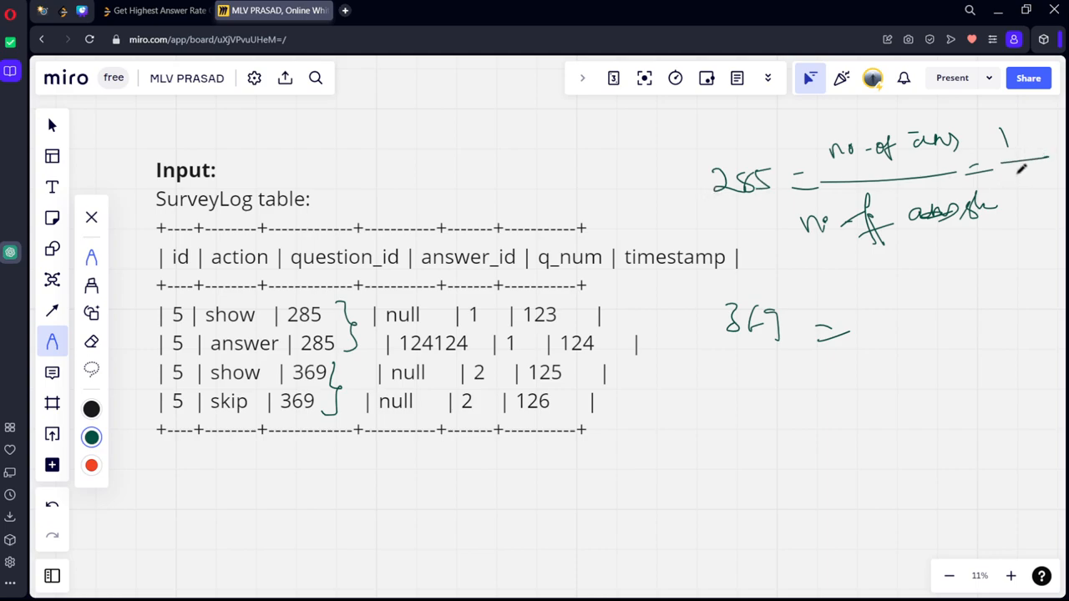
pyautogui.moveTo(869, 320); pyautogui.dragTo(972, 316)
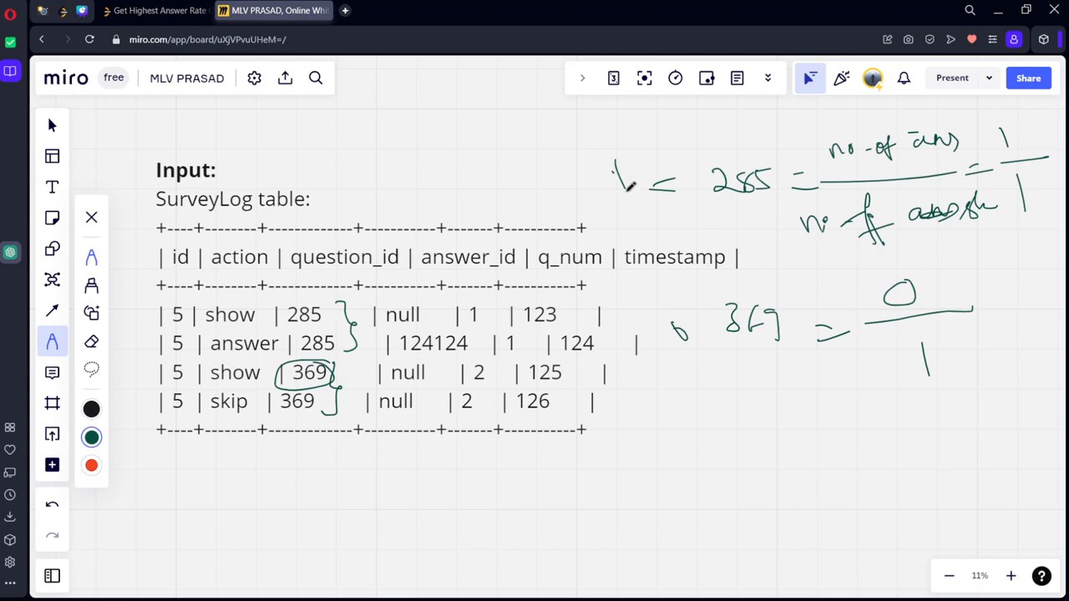
pyautogui.moveTo(618, 180); pyautogui.dragTo(676, 154)
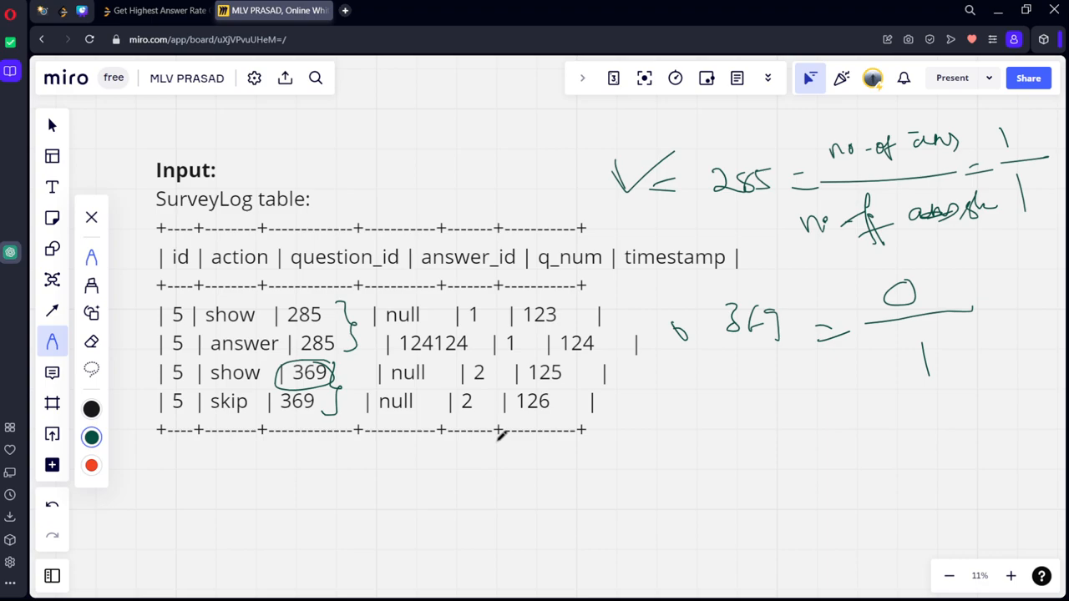
pyautogui.click(154, 10)
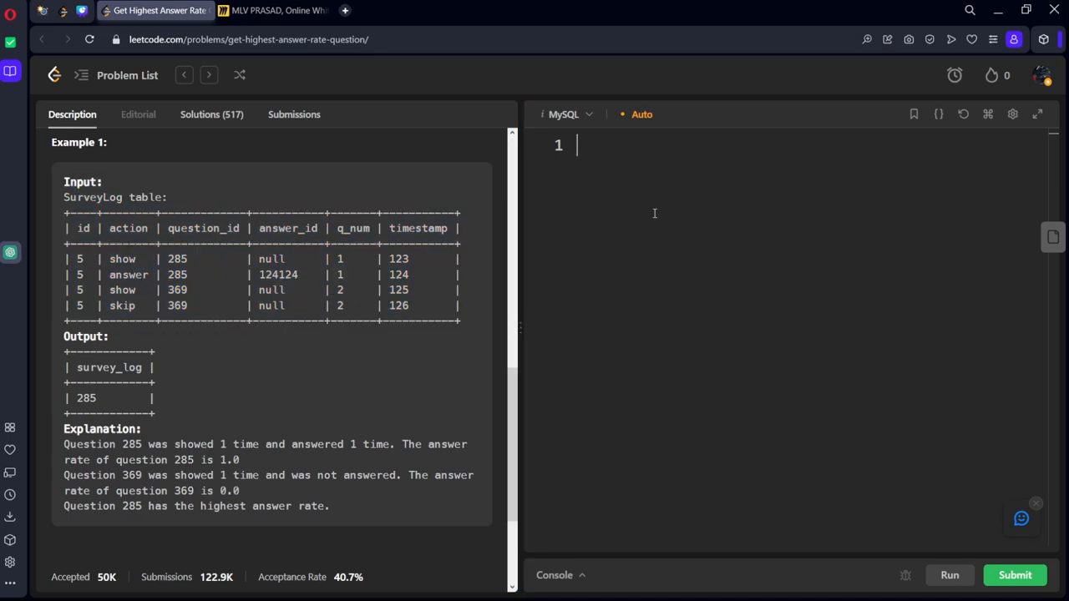
# Write SELECT ... FROM SurveyLog, dropping the started WHERE clause for a new line
pyautogui.write('se')
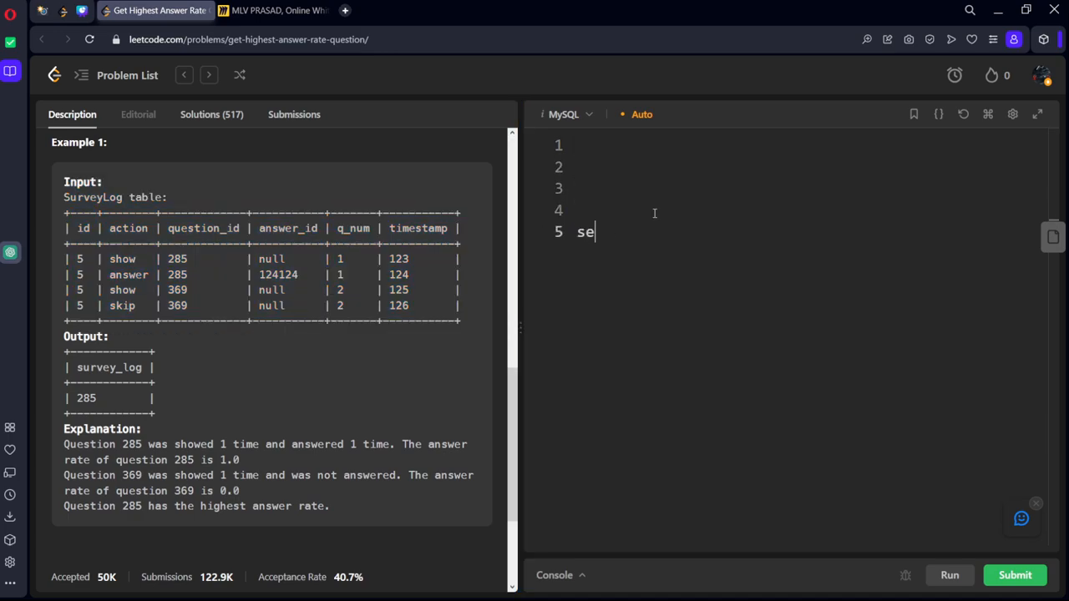
pyautogui.write('lect')
pyautogui.write('from S')
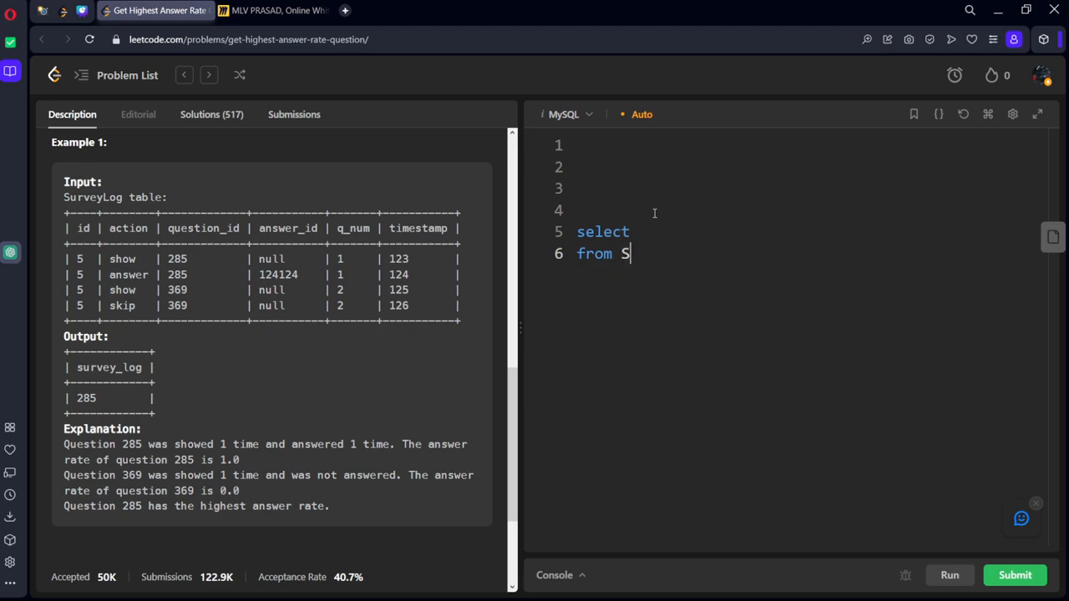
pyautogui.write('urvey')
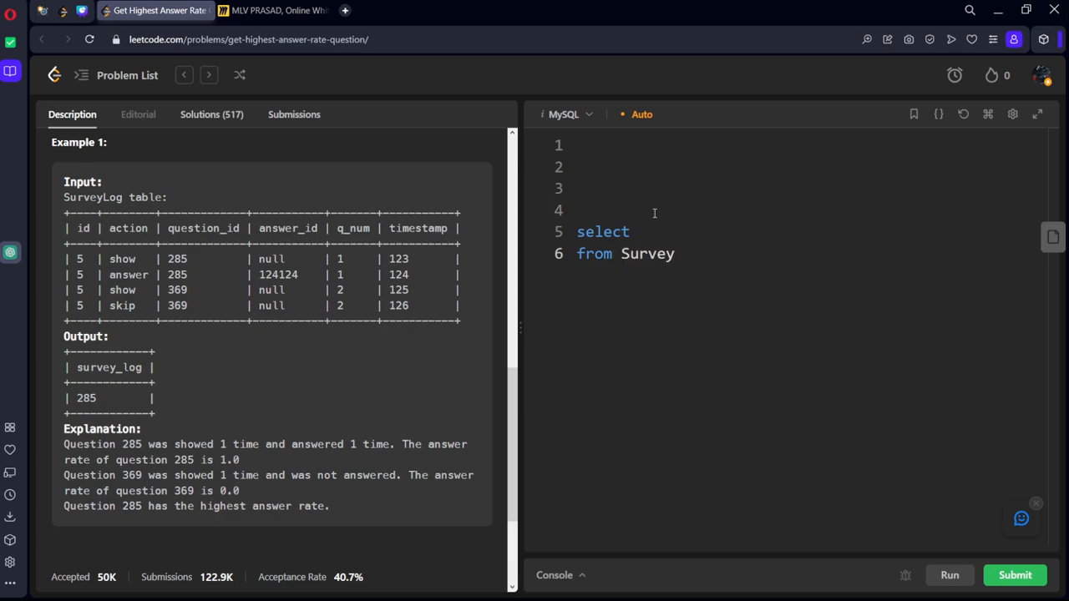
pyautogui.write('Log')
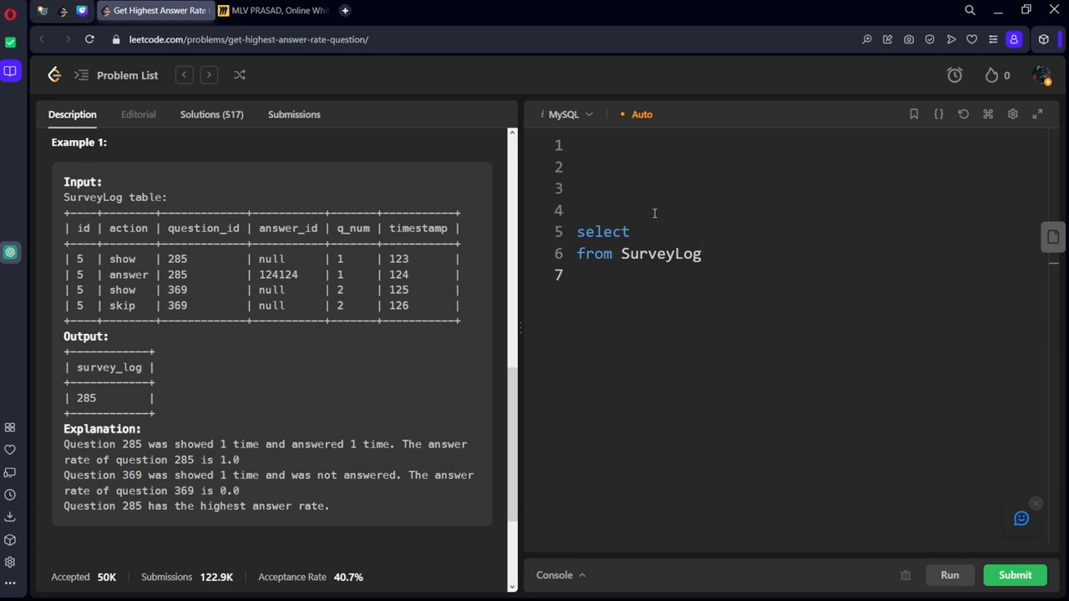
pyautogui.write('where')
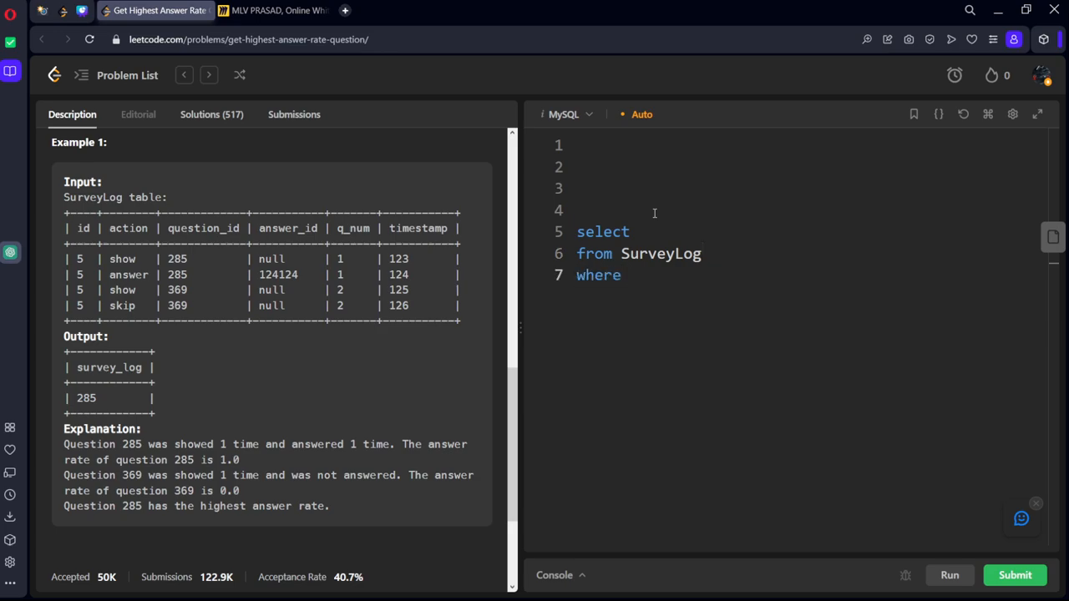
pyautogui.press('BackSpace')
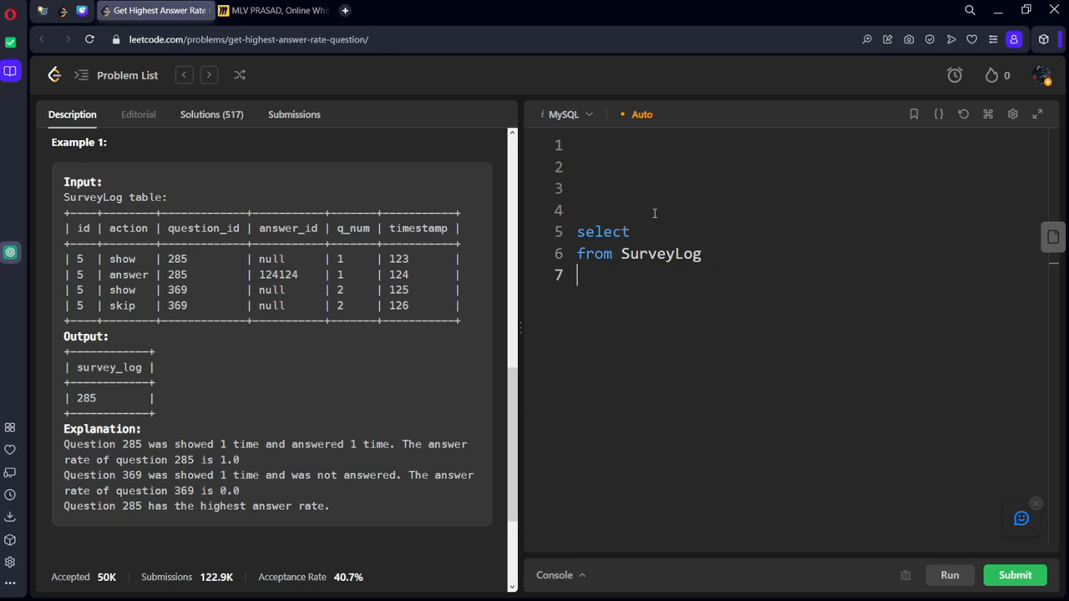
# Add GROUP BY question_id and list question_id as the first selected column
pyautogui.write('group')
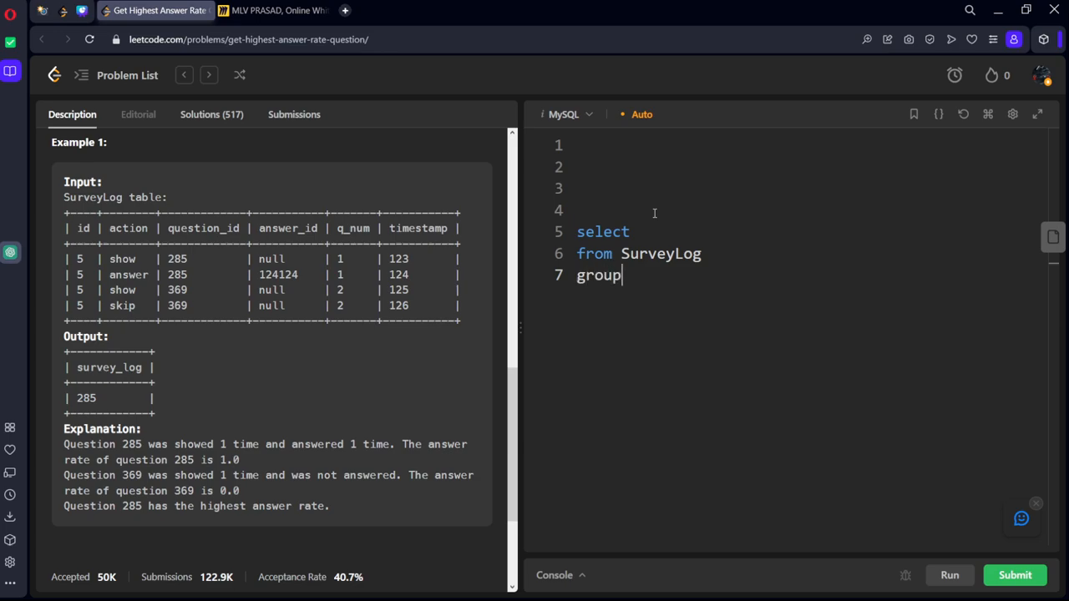
pyautogui.write('by')
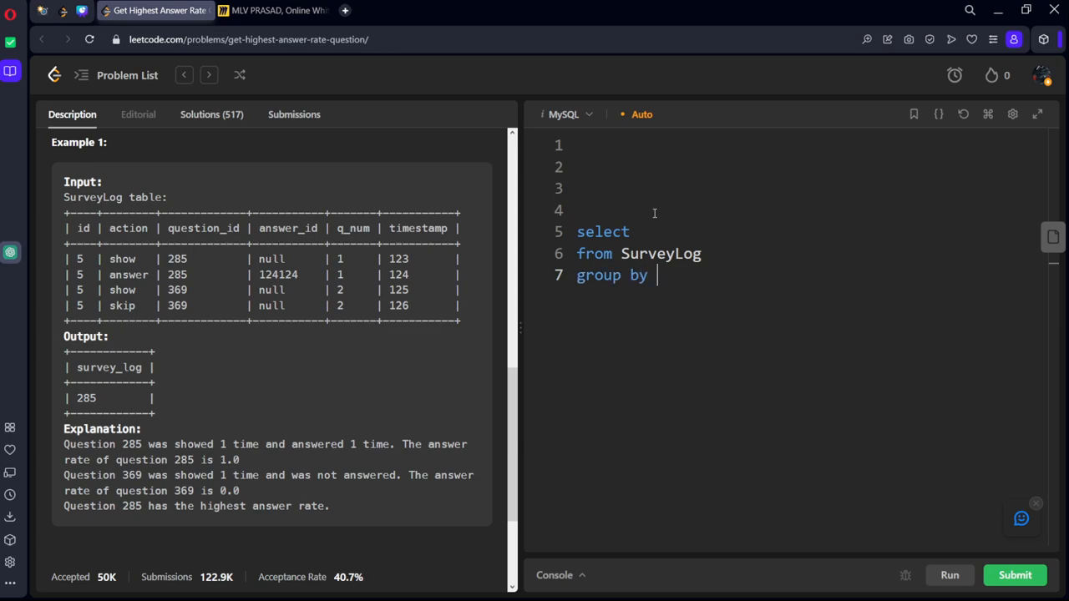
pyautogui.write('question_')
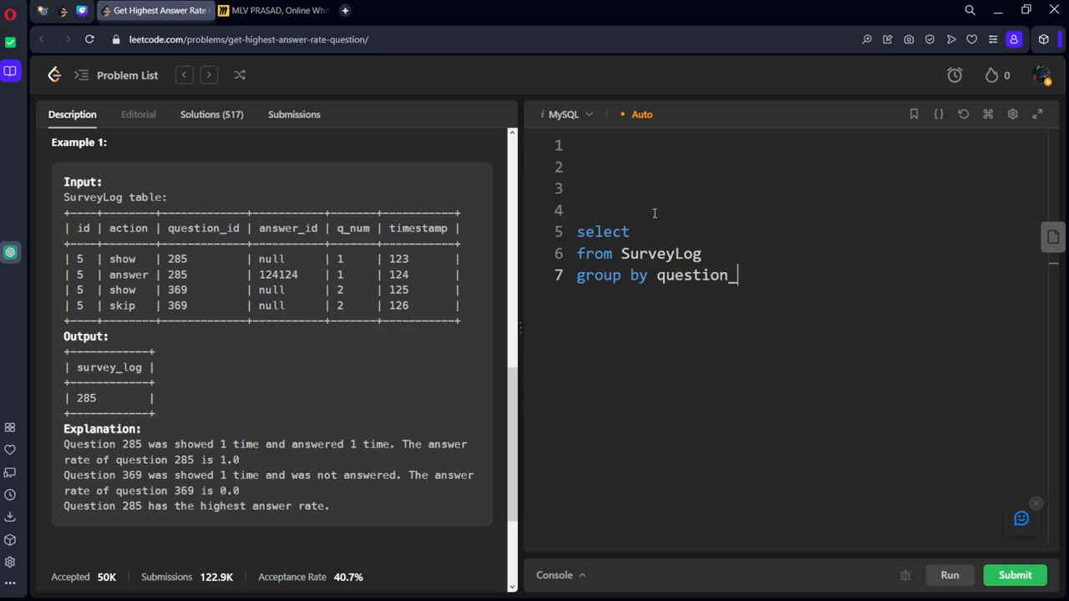
pyautogui.write('id')
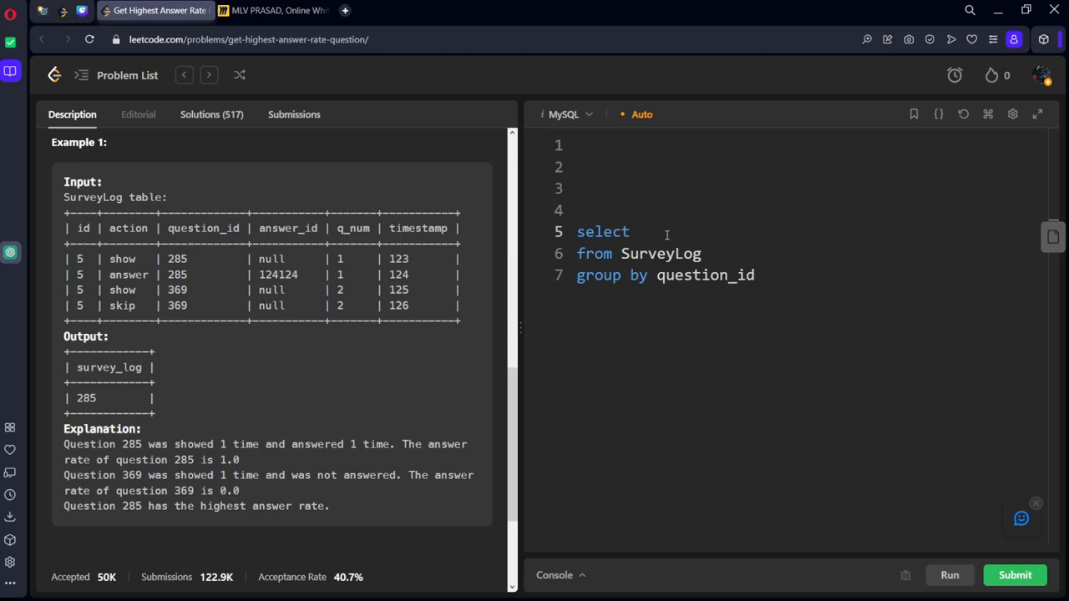
pyautogui.write('question_id,')
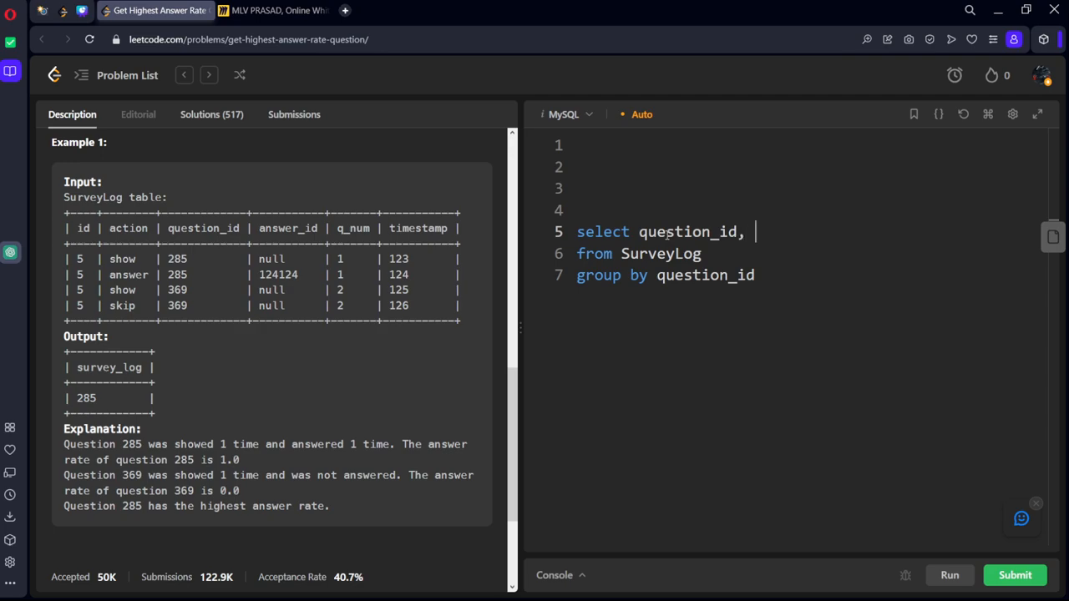
# Add sum(case when action='answer' then 1 else 0 end) as the numerator
pyautogui.write('sum(case')
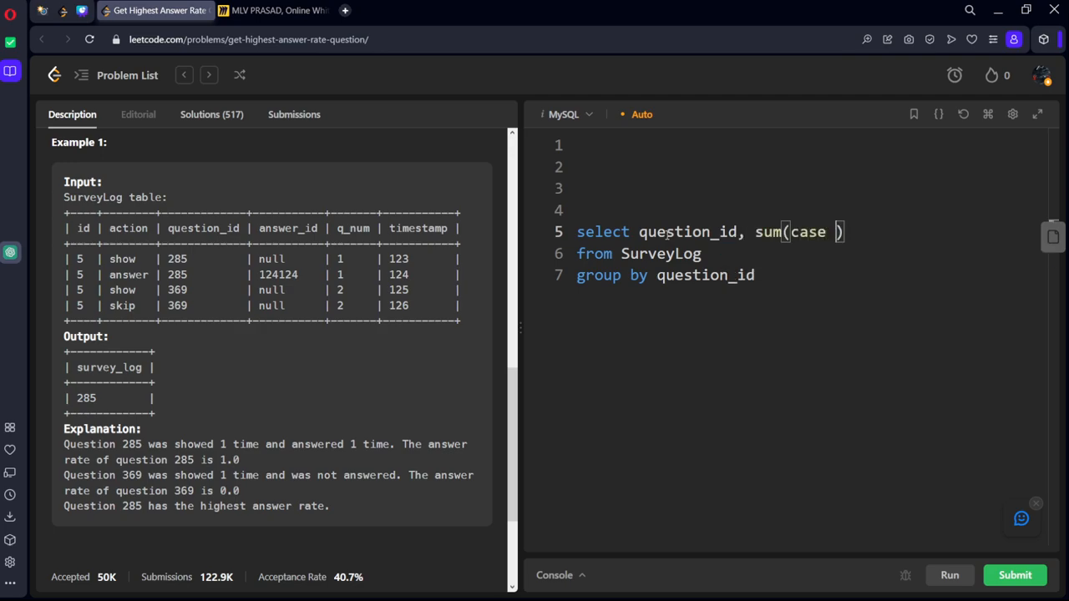
pyautogui.write('when ac')
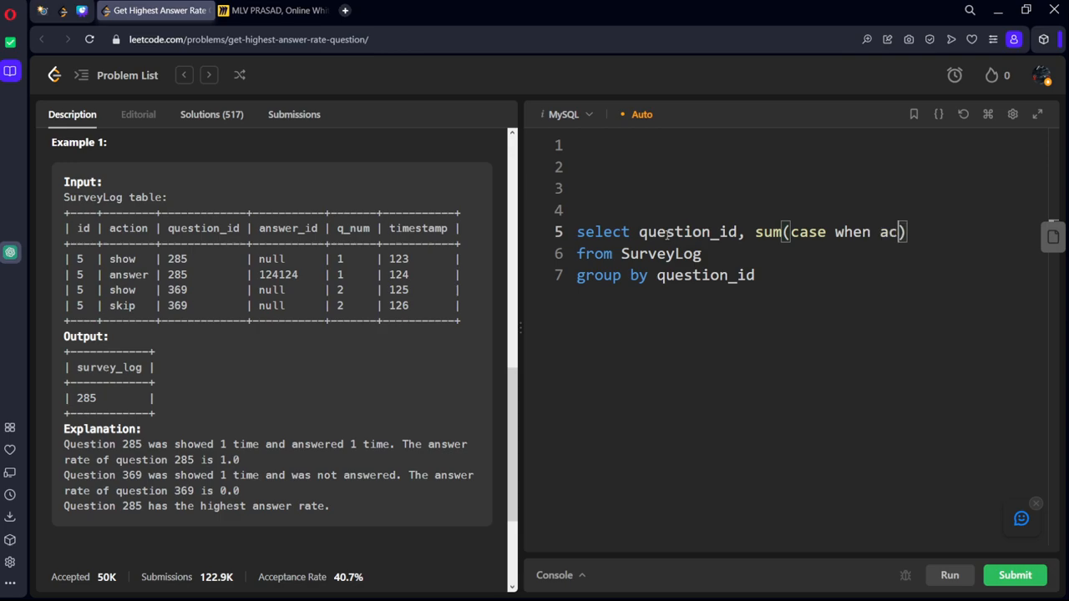
pyautogui.write('tion =')
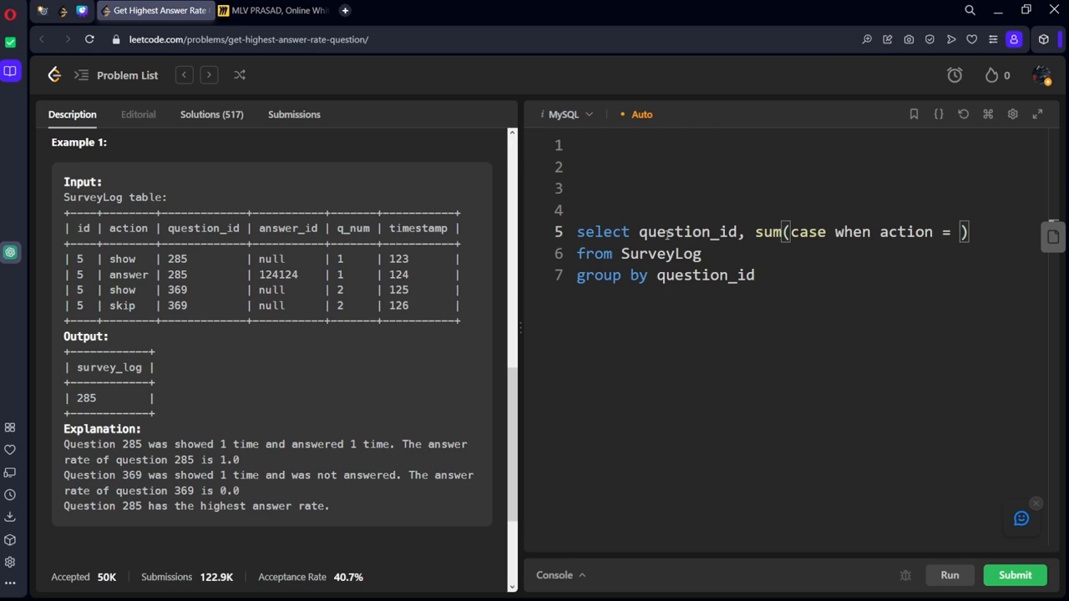
pyautogui.write("'a")
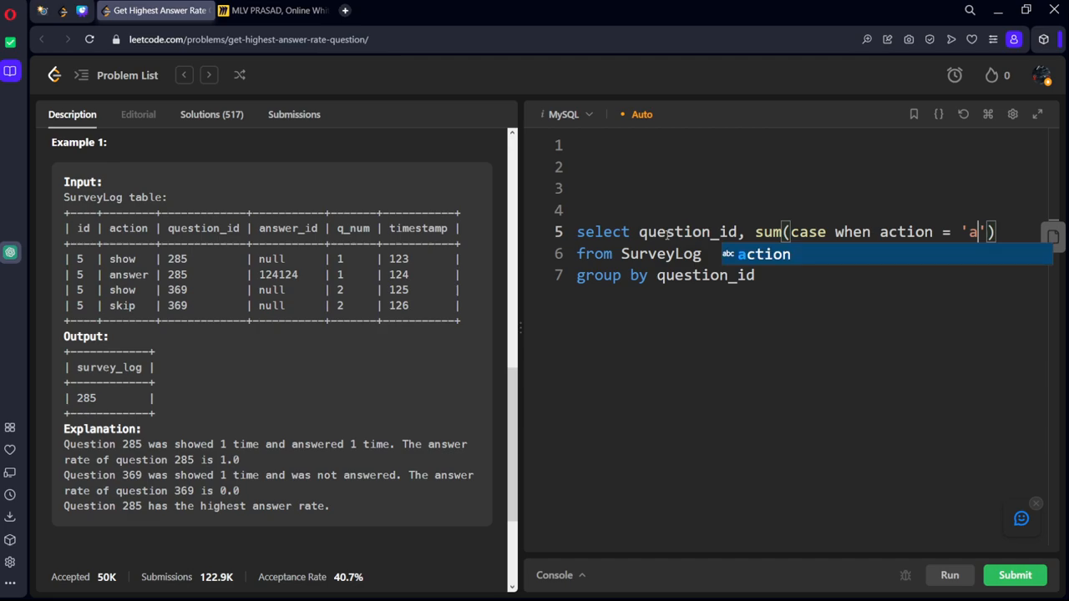
pyautogui.write('nswer')
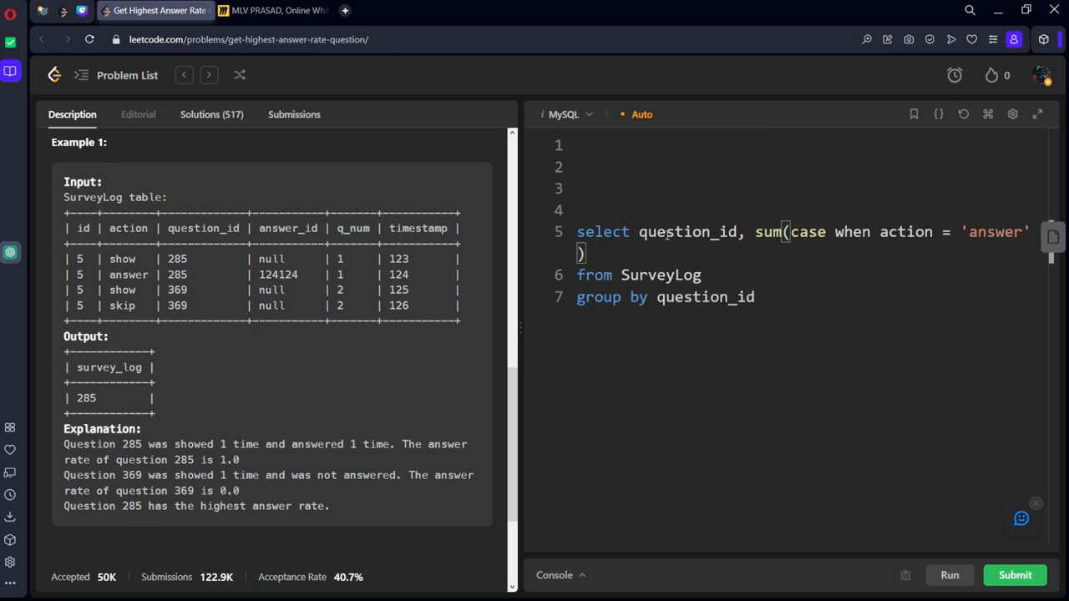
pyautogui.write('then 1 e')
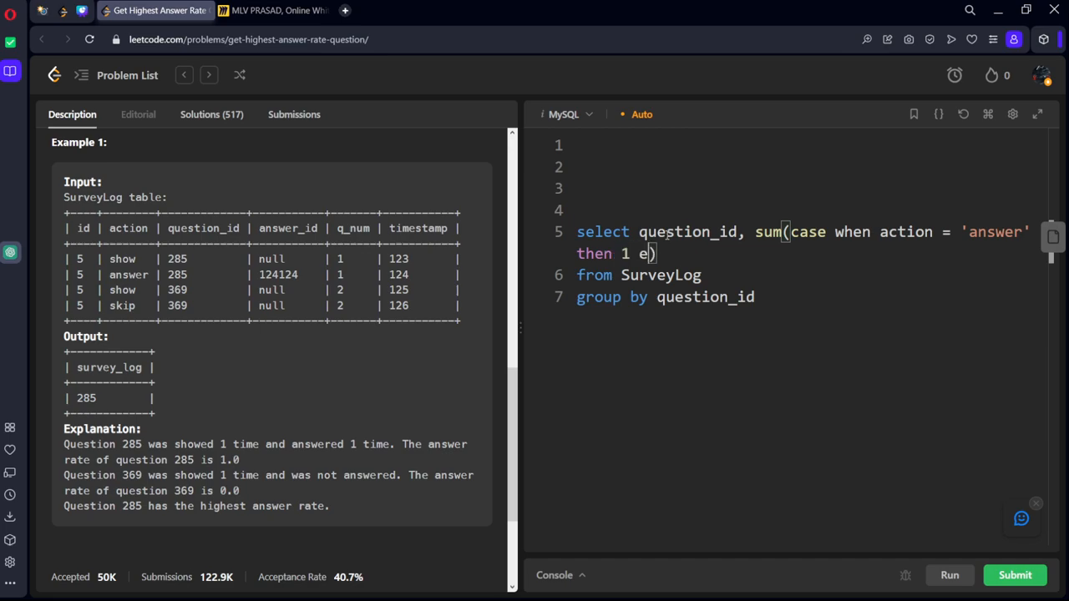
pyautogui.write('lse end')
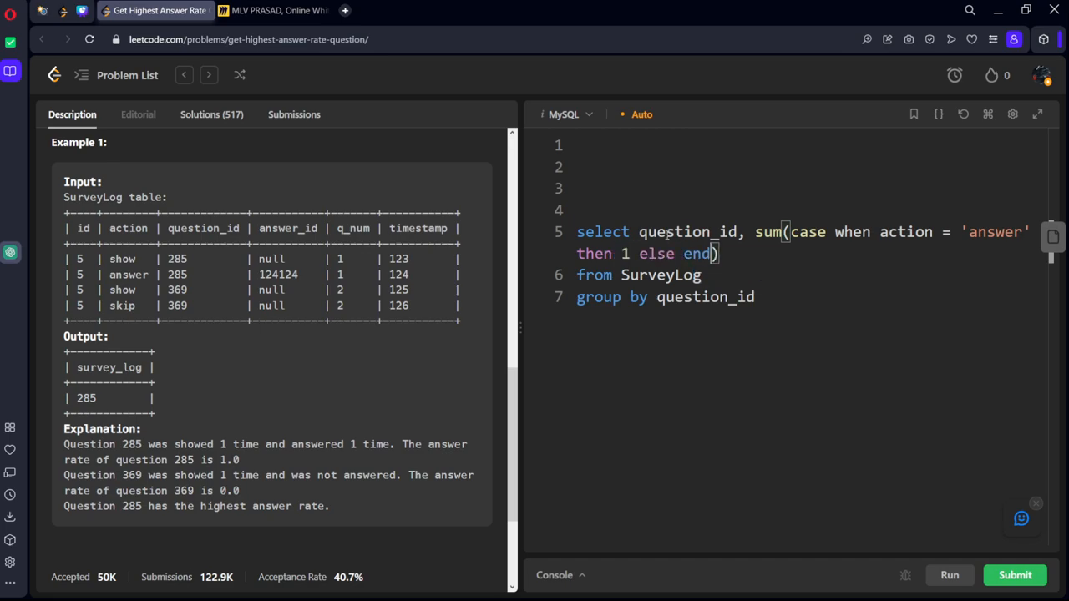
# Divide it by sum(case when action='show' then 1 else 0 end) for the answer rate
pyautogui.write('/ s')
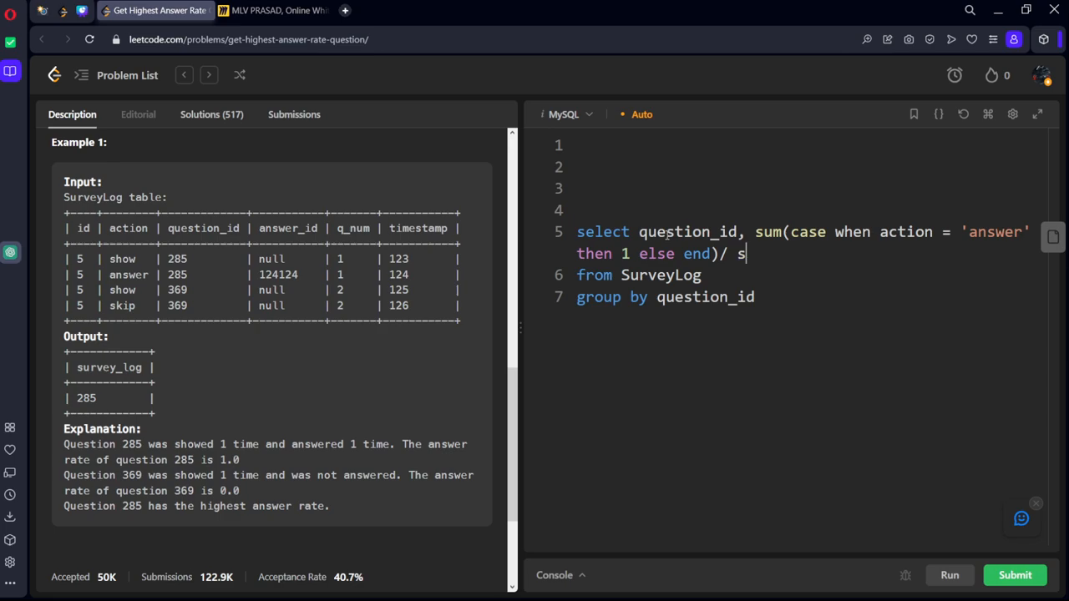
pyautogui.write('um(cv')
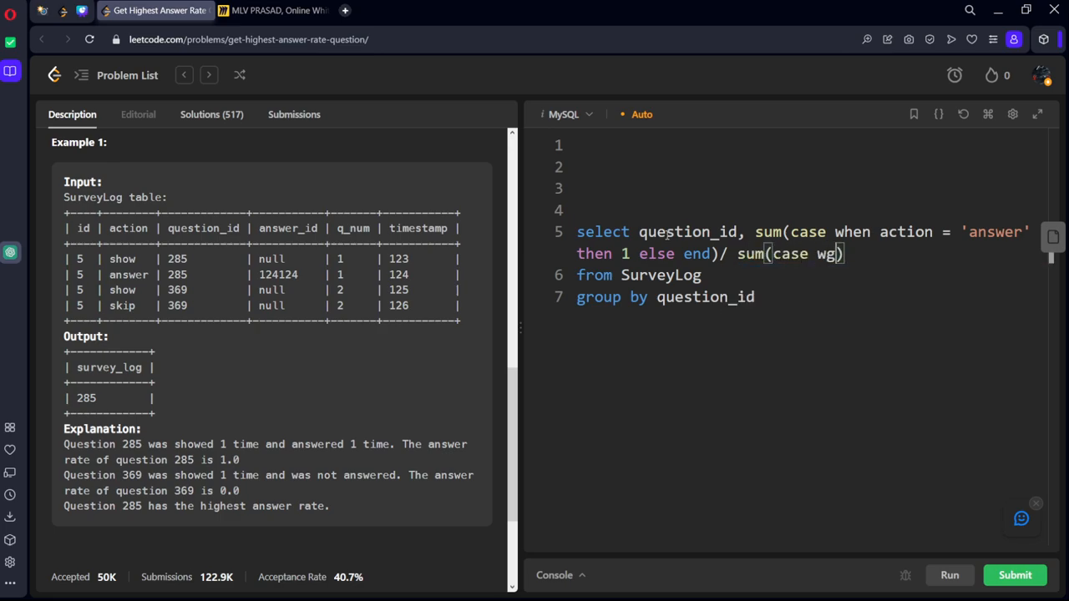
pyautogui.write('hen')
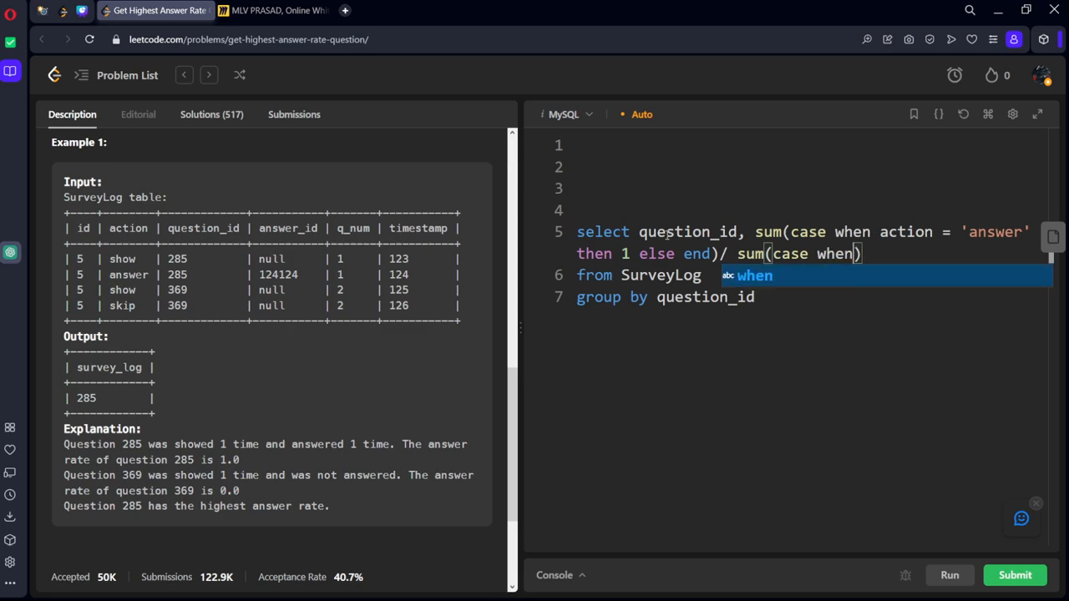
pyautogui.write('action')
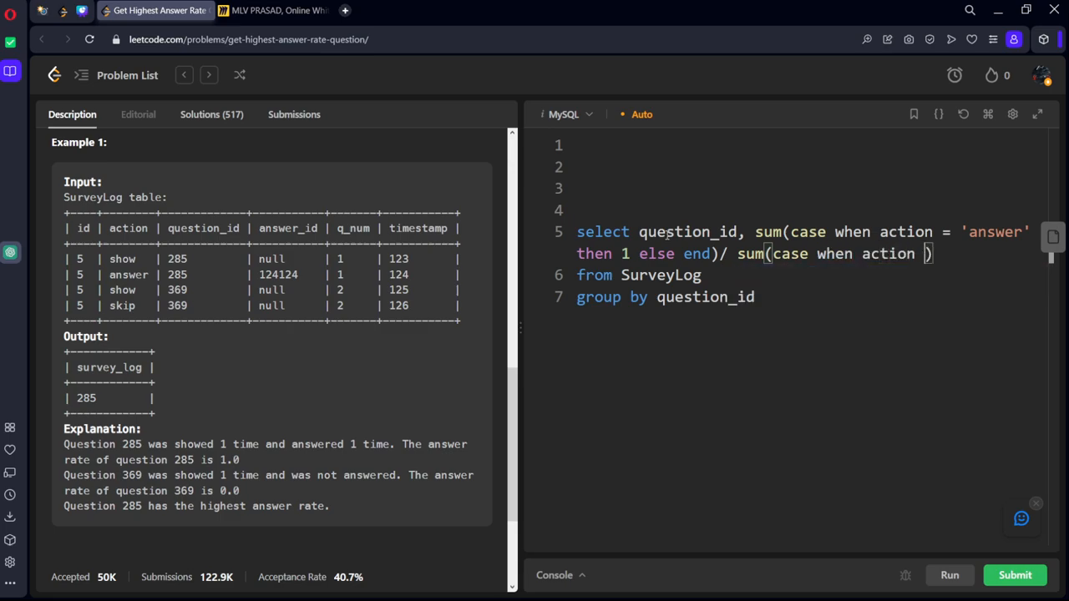
pyautogui.write(';s')
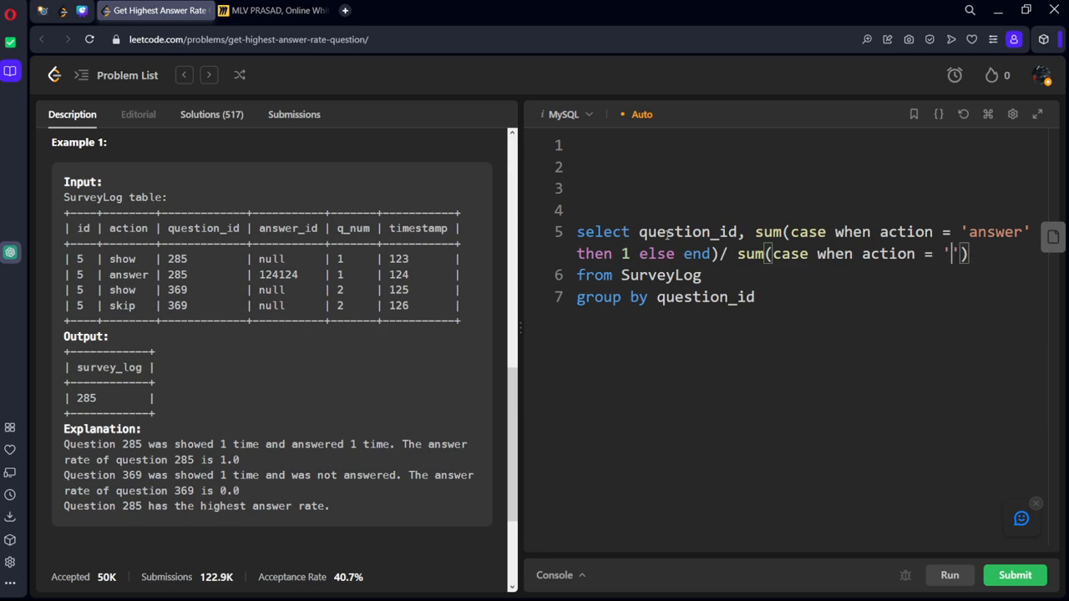
pyautogui.write('show')
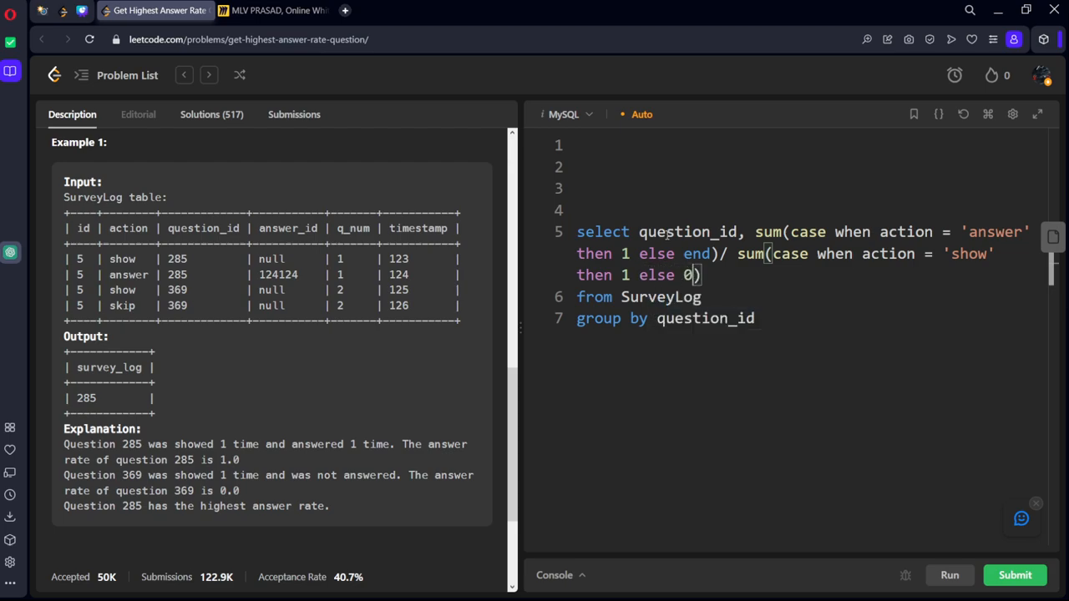
pyautogui.write('end')
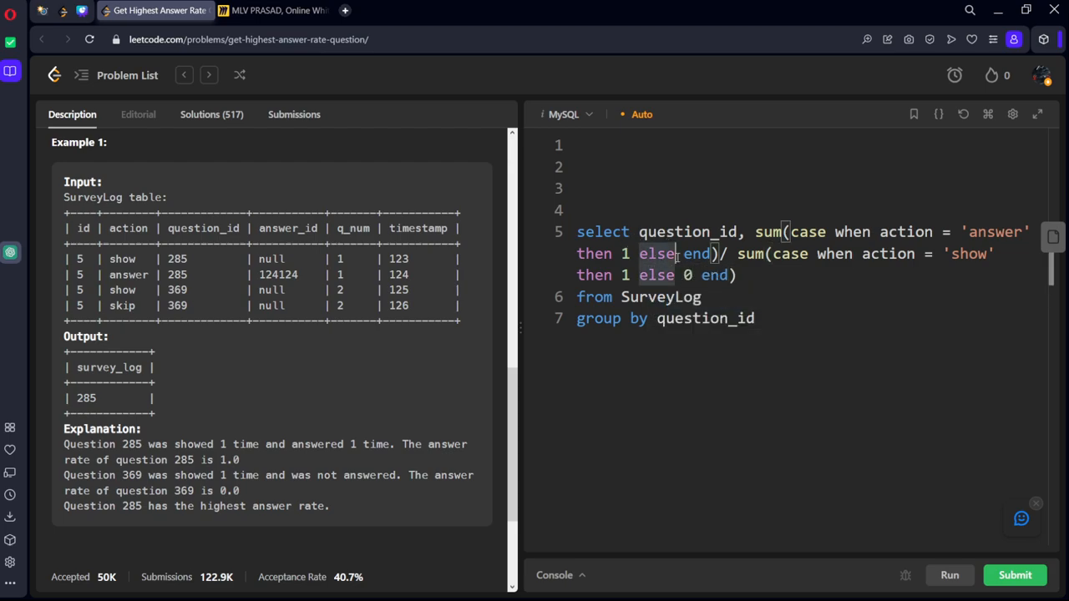
pyautogui.write('0')
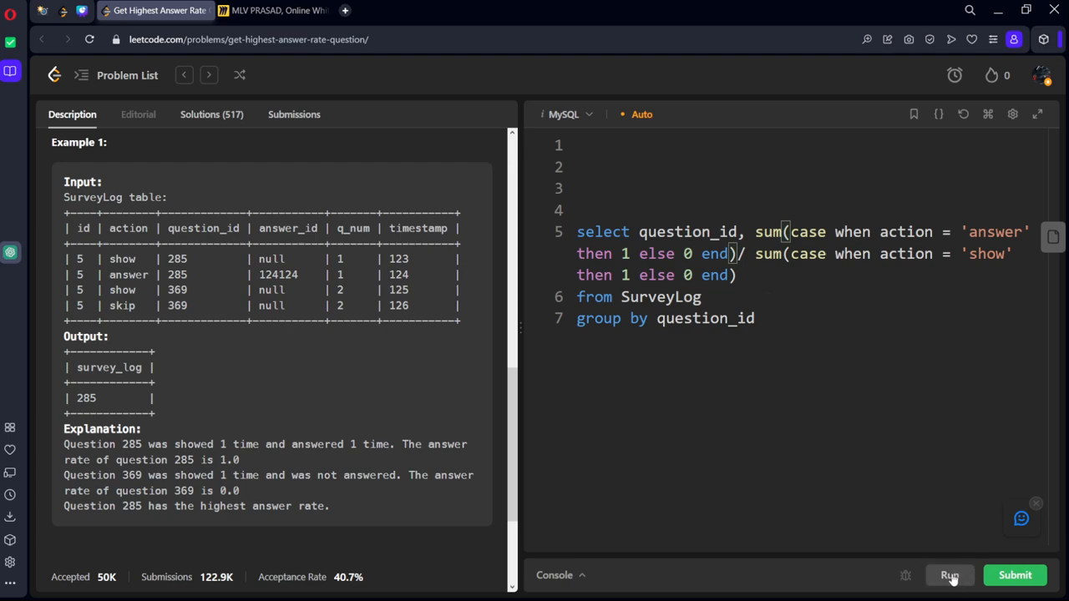
# Run the grouped query, alias the rate as rk, and rerun to see 285→1 and 369→0
pyautogui.click(948, 574)
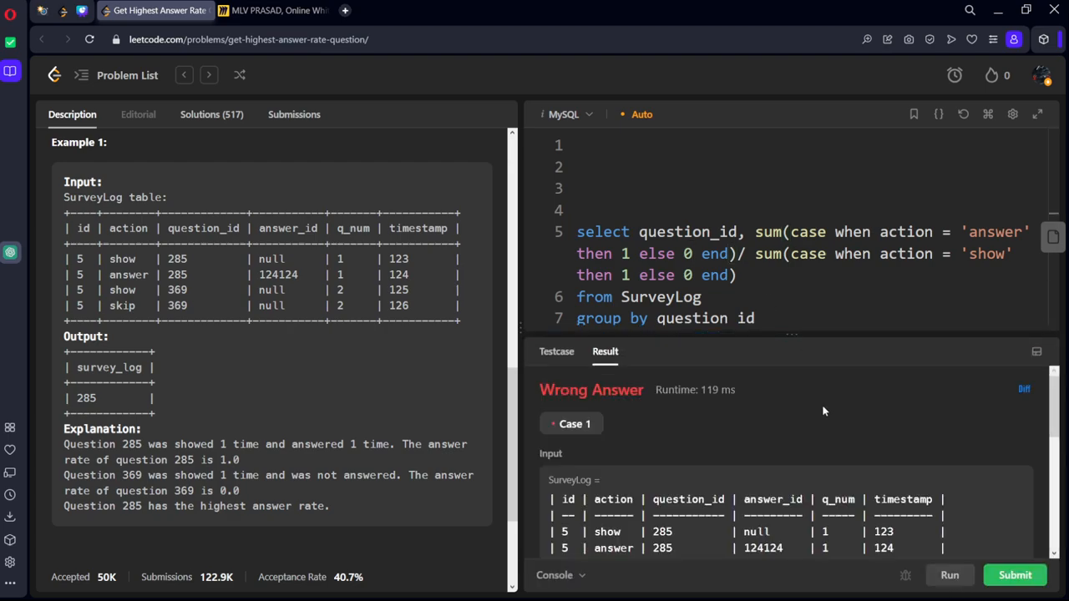
pyautogui.scroll(-3)
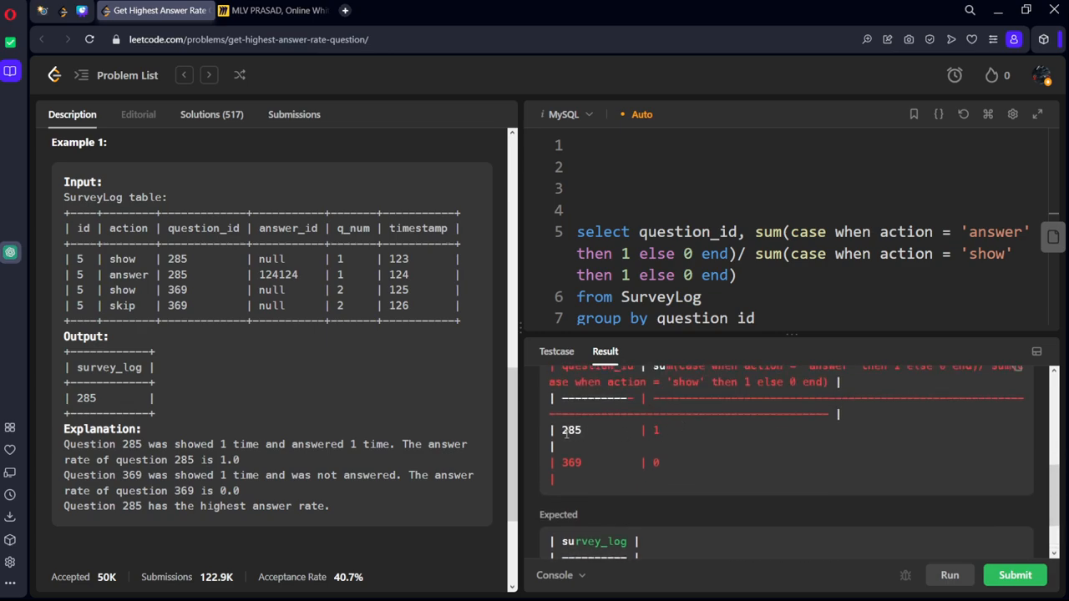
pyautogui.click(738, 276)
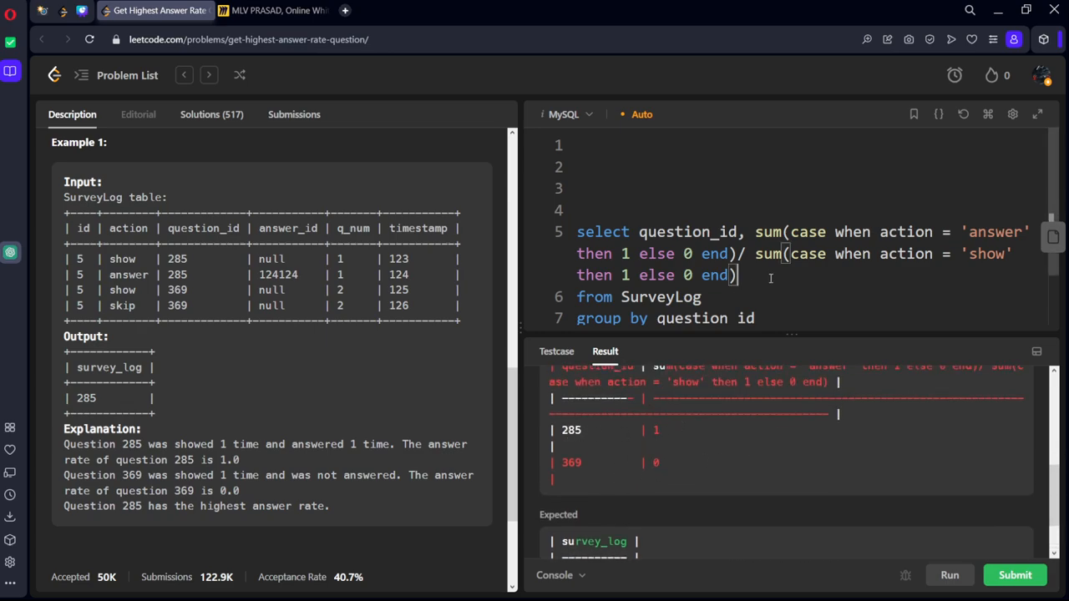
pyautogui.write('rk')
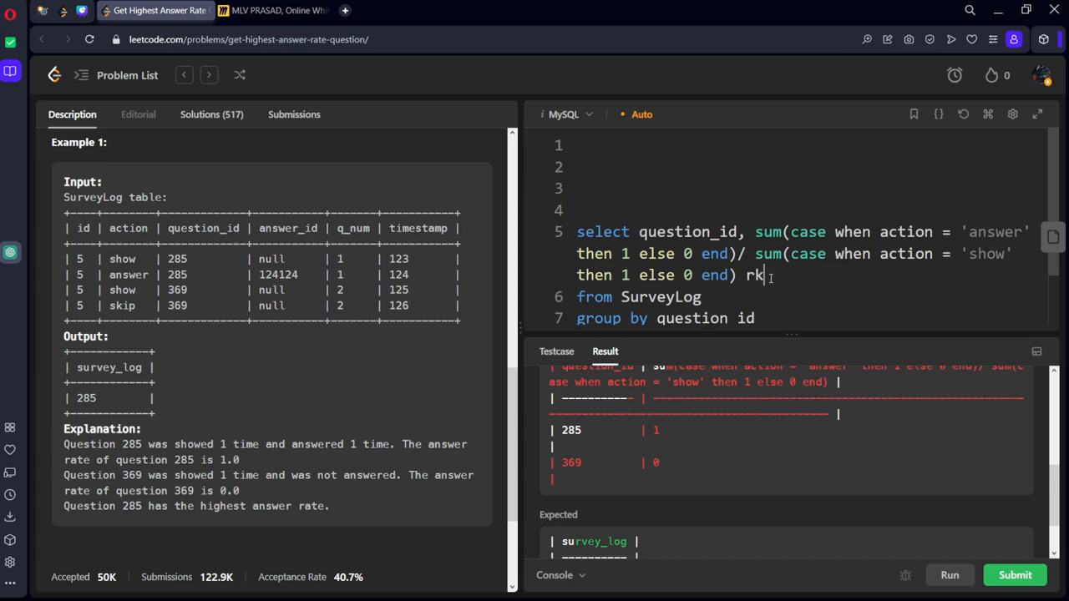
pyautogui.click(949, 574)
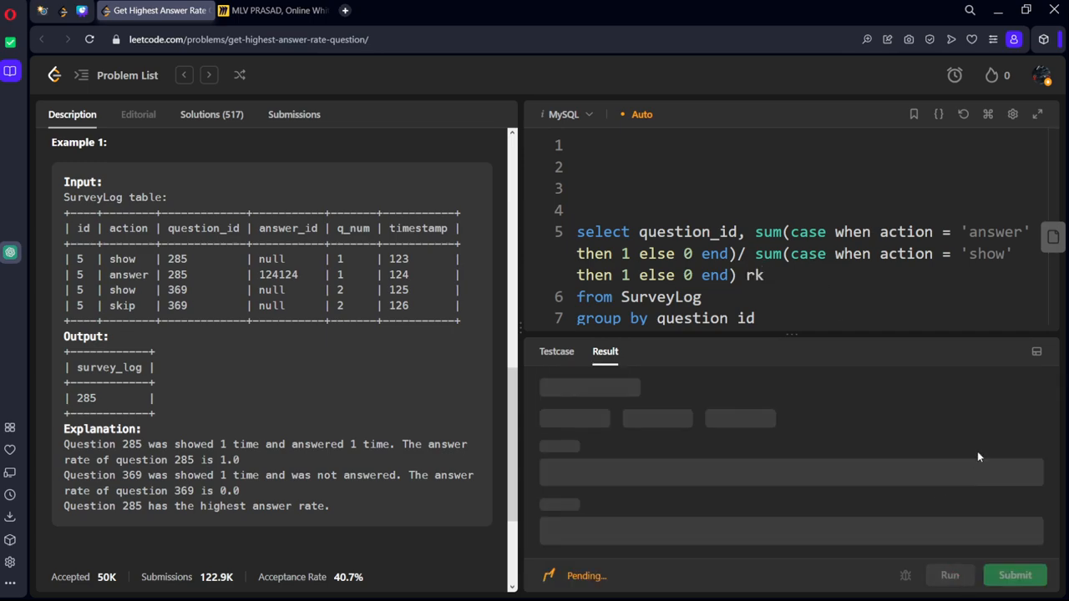
pyautogui.click(948, 575)
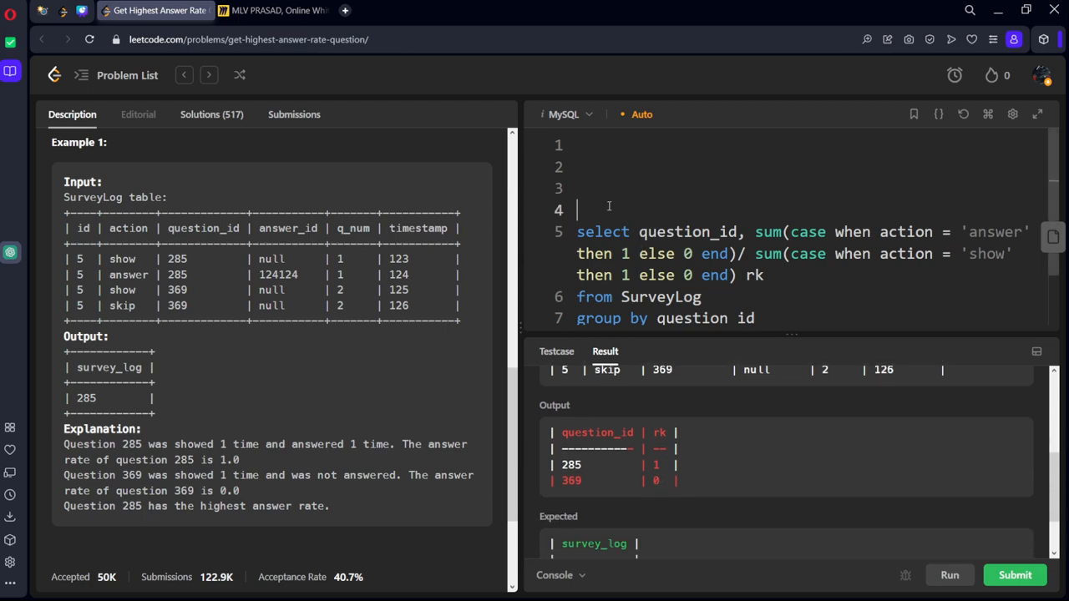
# Wrap the query in 'with cte as (...)' and select question_id from cte ordered by rk desc, id asc
pyautogui.write('with cte as (')
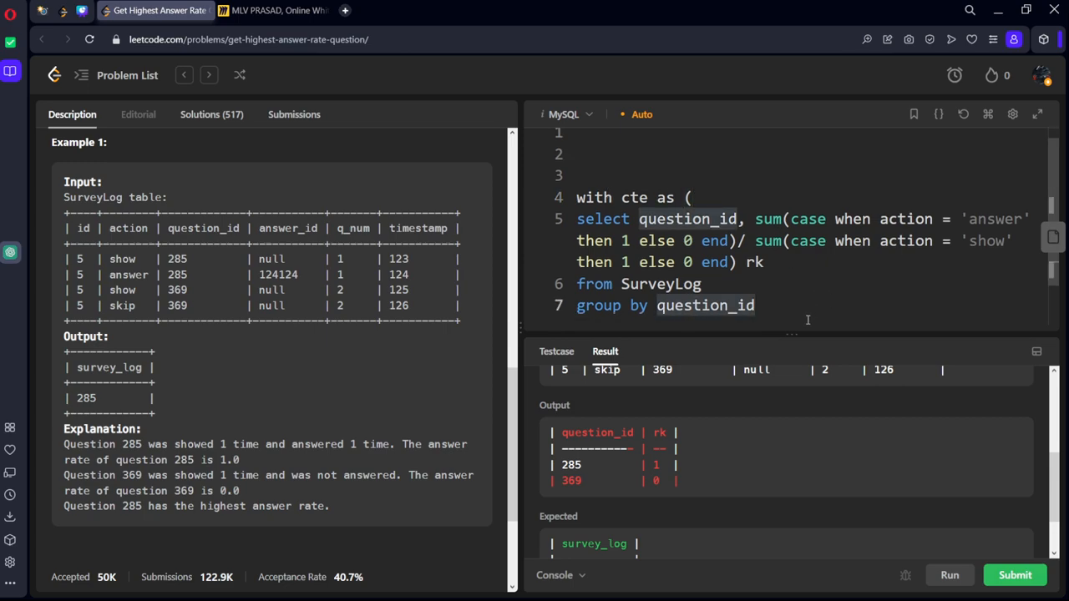
pyautogui.write('from cte')
pyautogui.write('or')
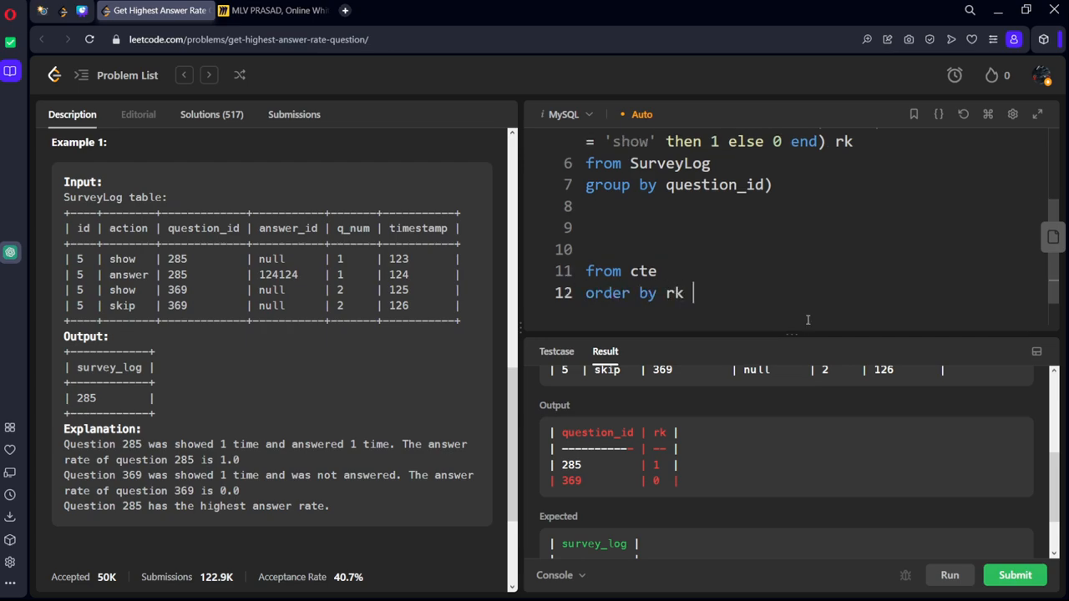
pyautogui.write('de')
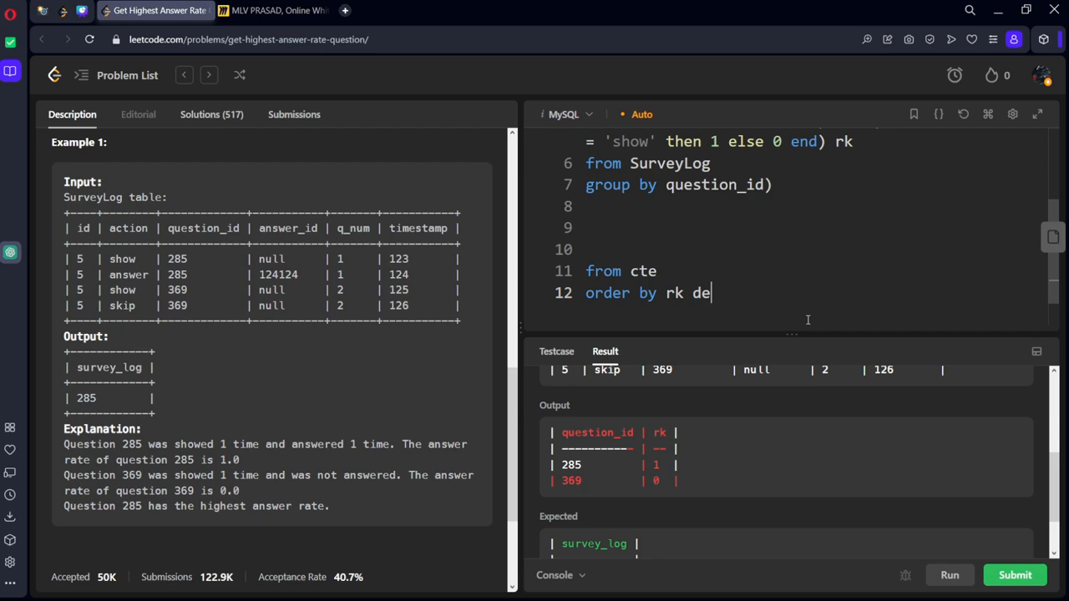
pyautogui.write('sc,')
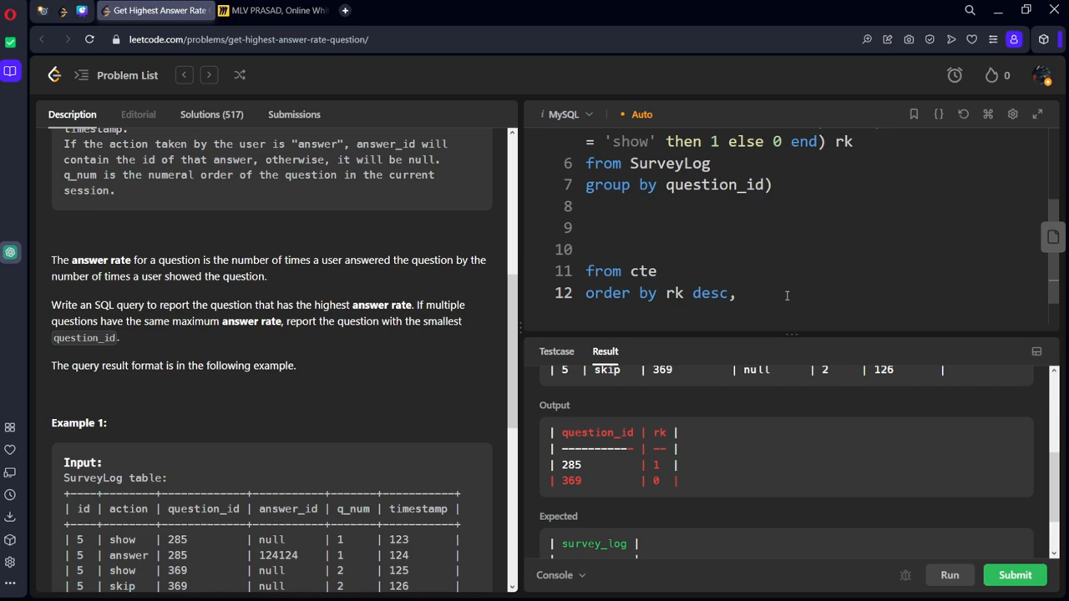
pyautogui.write('id asc')
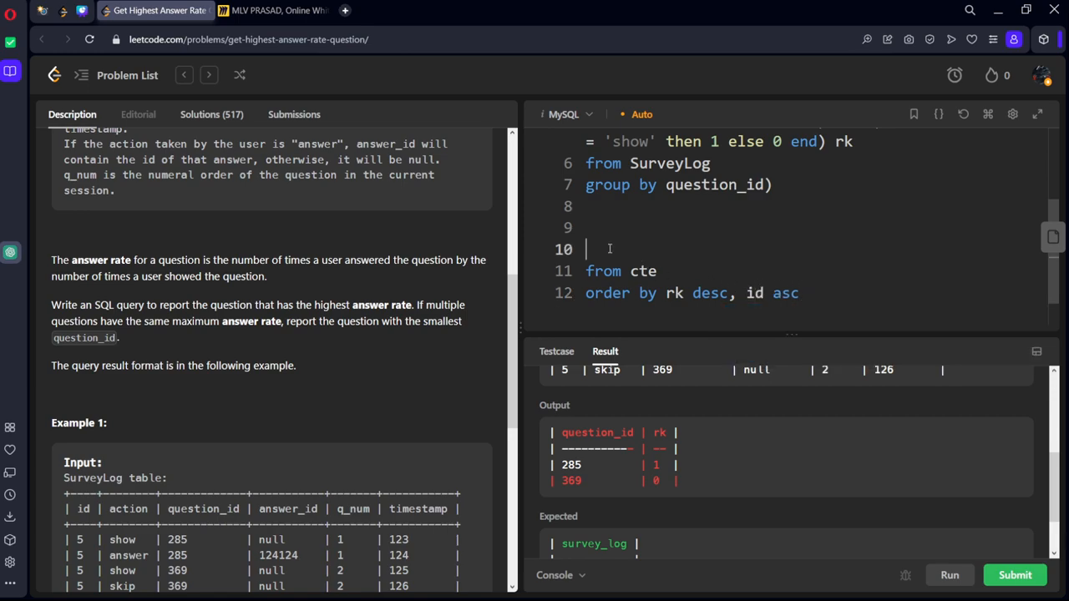
pyautogui.write('select q')
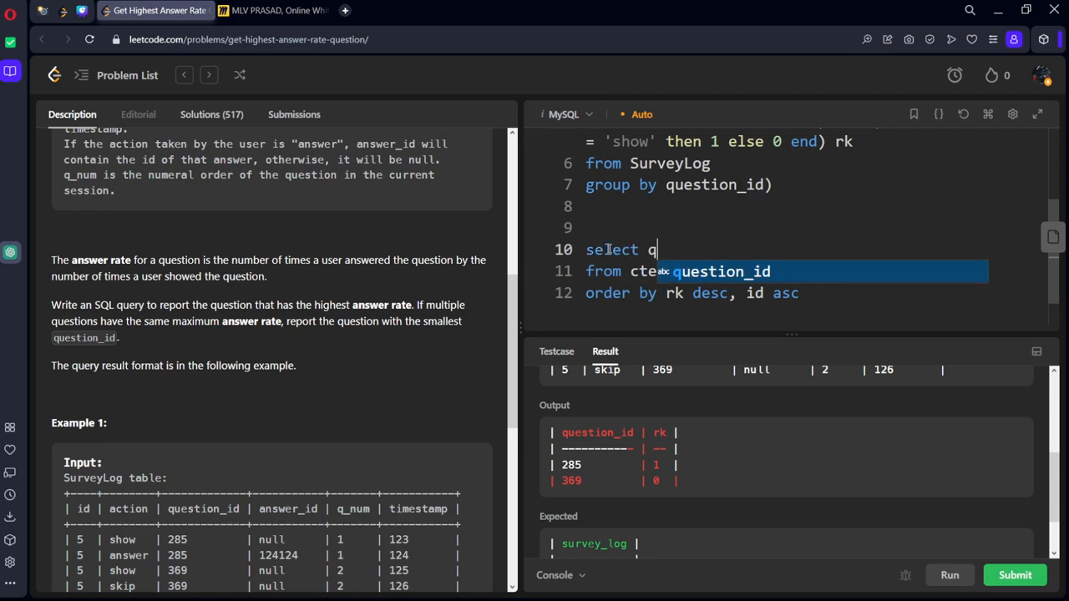
pyautogui.press('Tab')
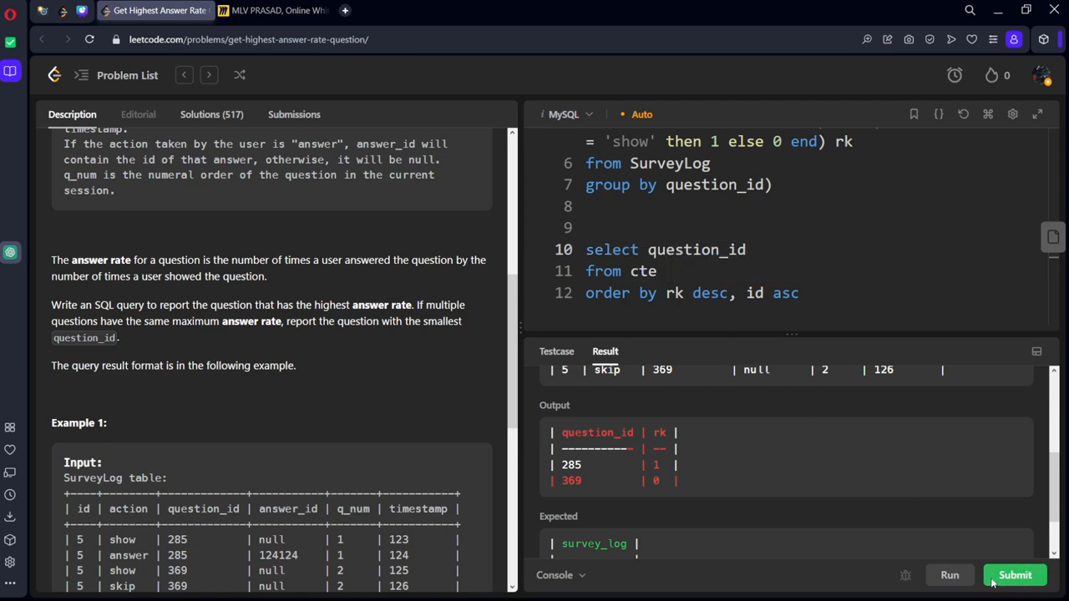
# Run, hit the 'Unknown column id' error, try adding id to the CTE and remove it again
pyautogui.click(1015, 575)
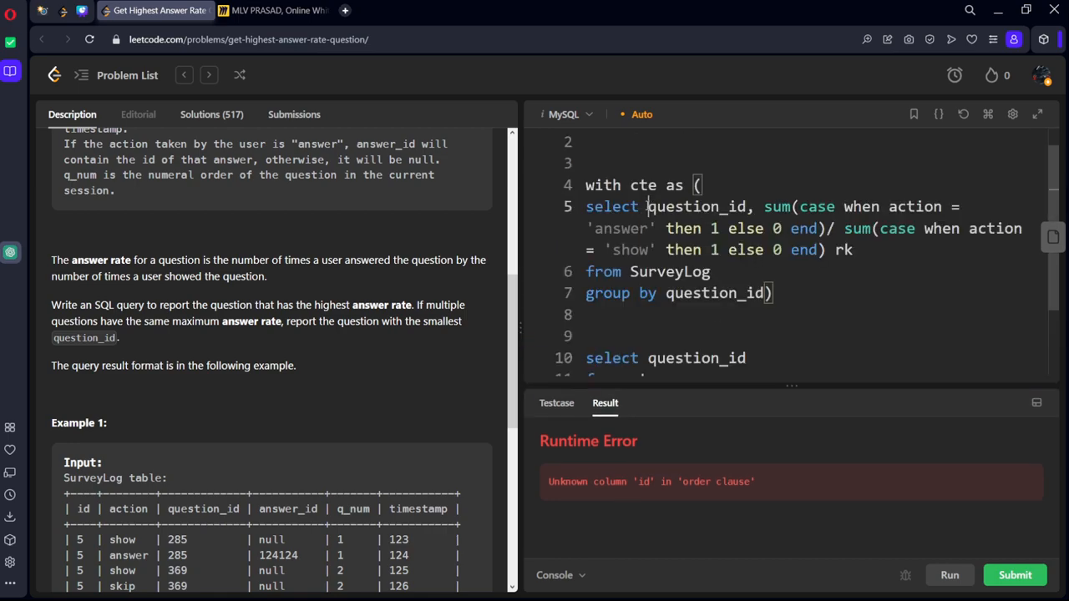
pyautogui.write('id,')
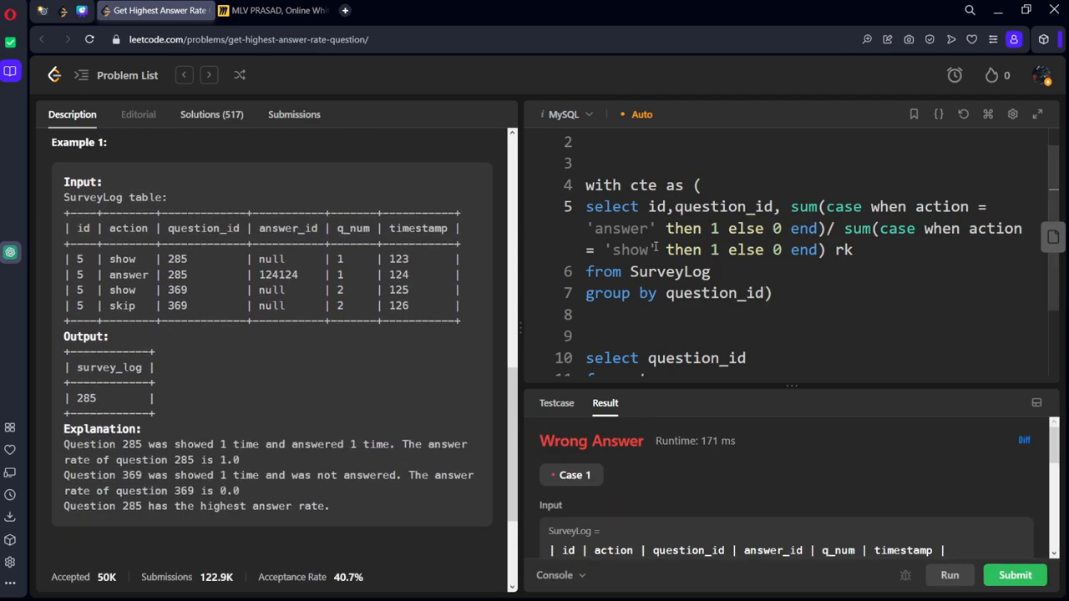
pyautogui.doubleClick(655, 207)
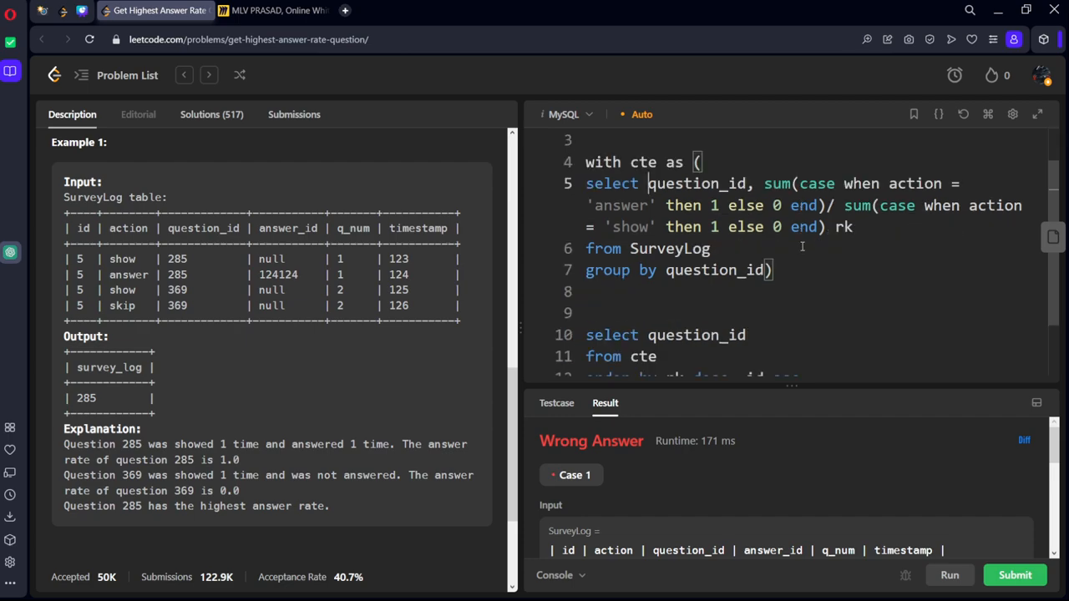
pyautogui.scroll(-3)
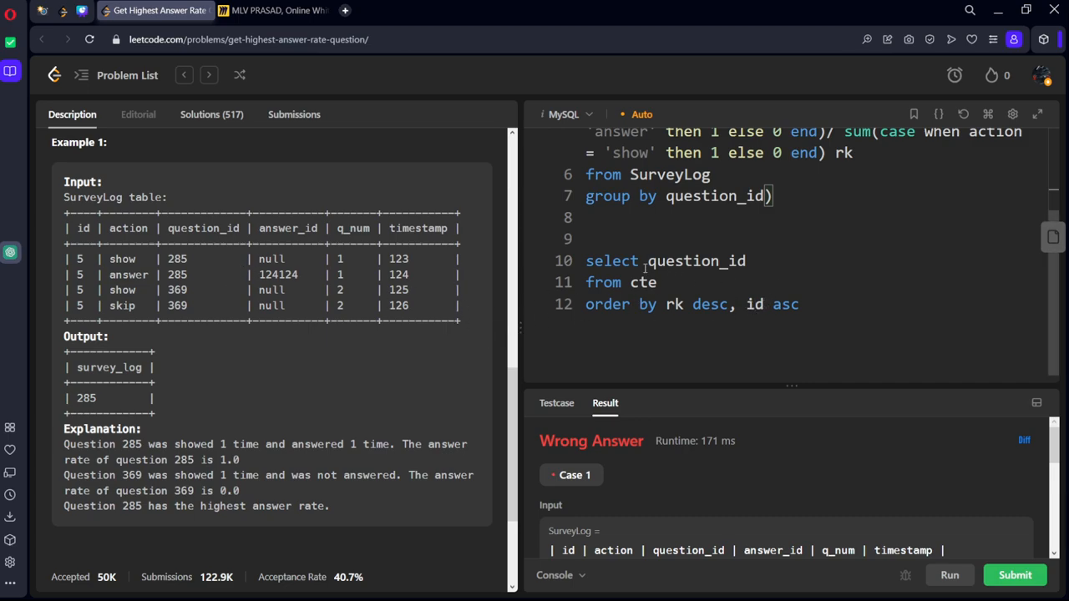
# Replace id in the ORDER BY tiebreaker with question_id ascending
pyautogui.doubleClick(694, 261)
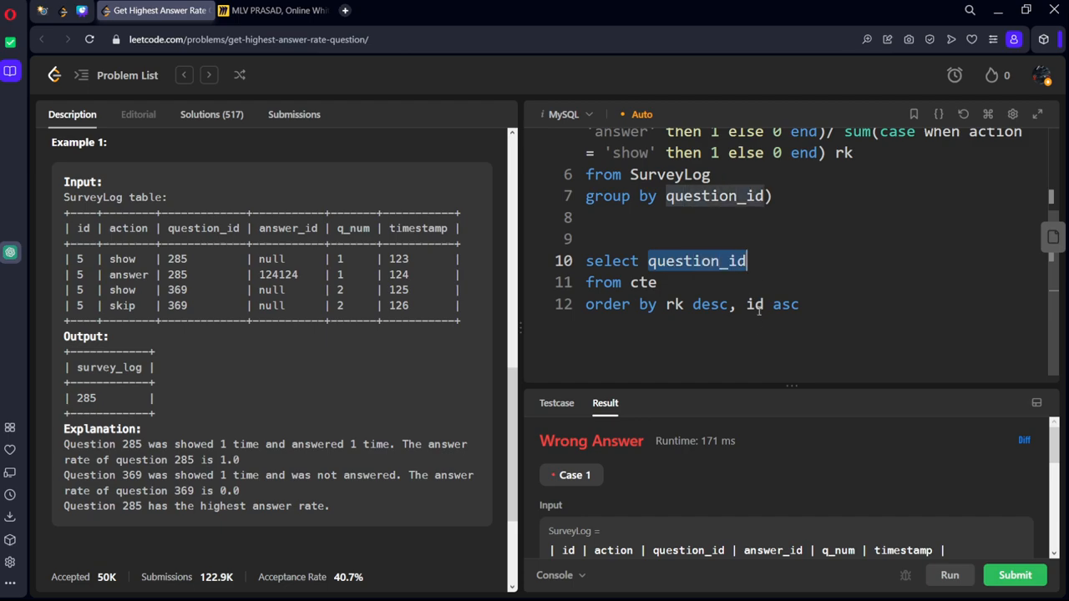
pyautogui.write('question_id')
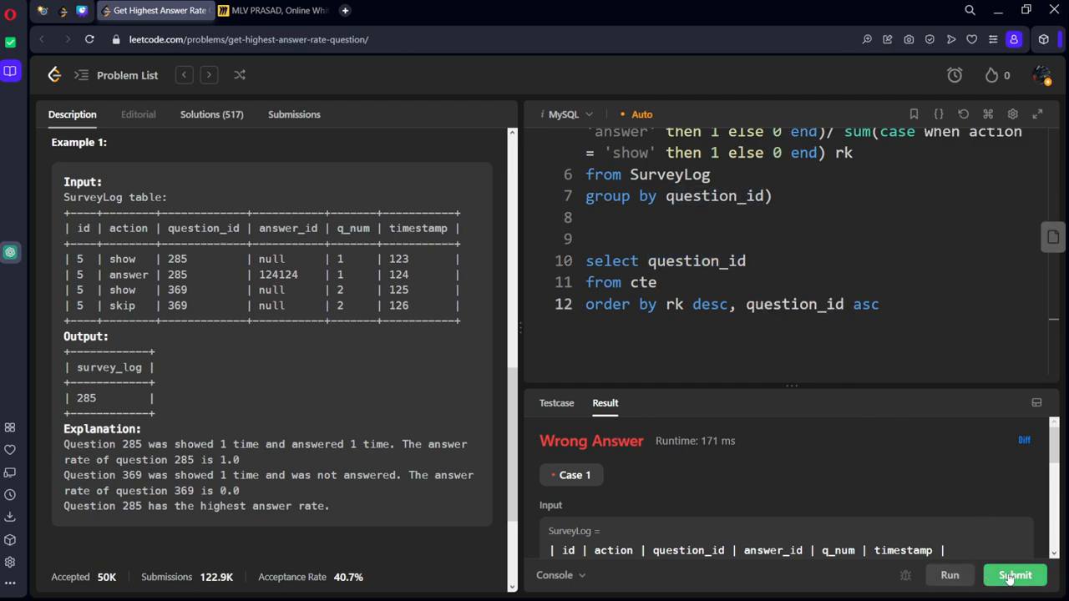
# After a Wrong Answer on submit, add LIMIT 1 and run to get only question 285
pyautogui.click(1016, 574)
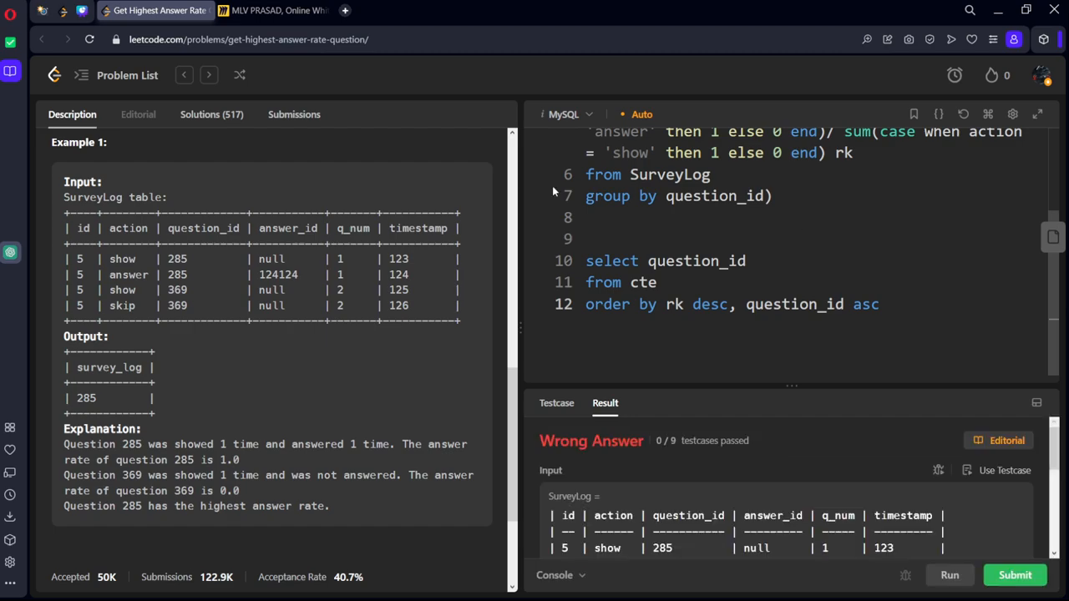
pyautogui.scroll(-3)
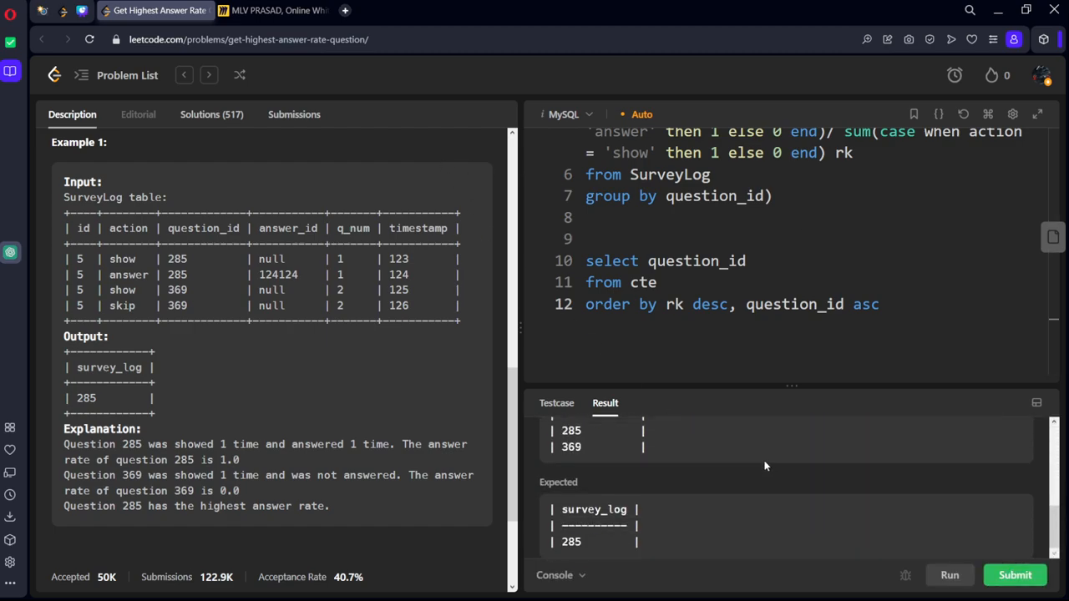
pyautogui.moveTo(789, 386)
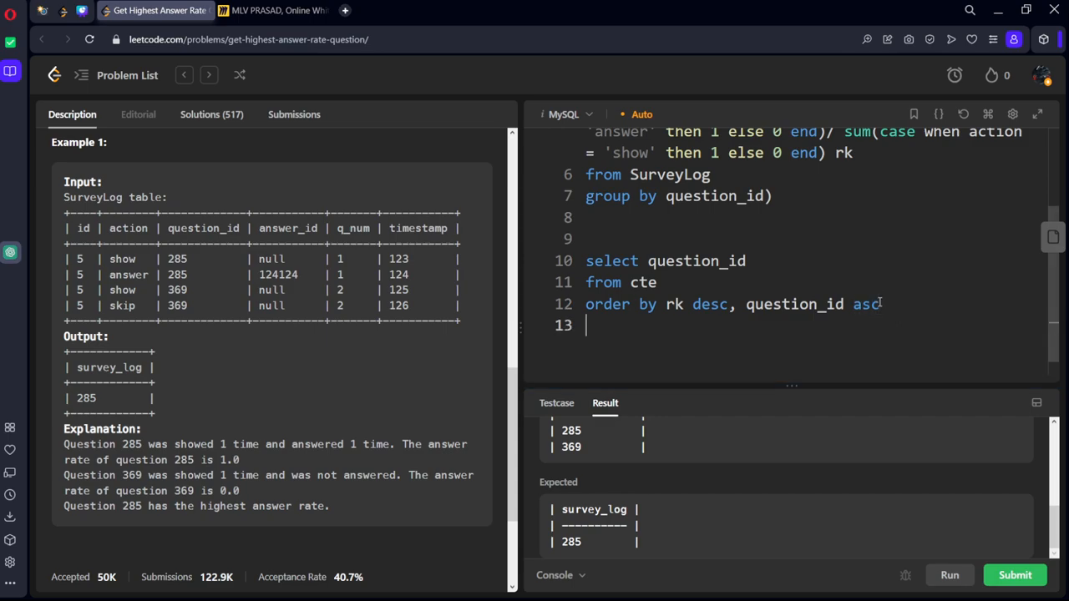
pyautogui.write('limit')
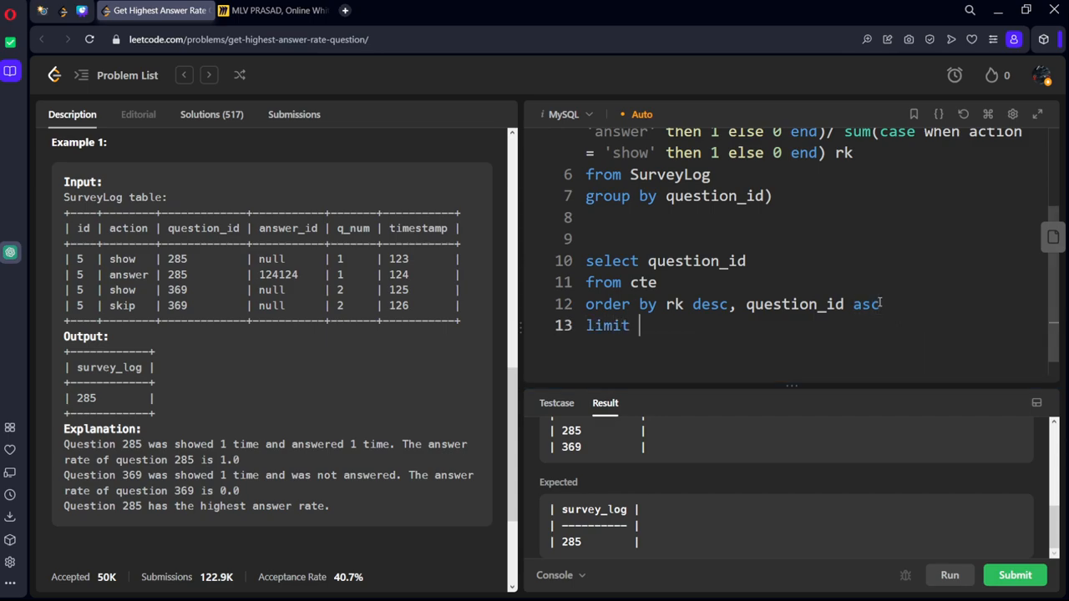
pyautogui.click(1015, 574)
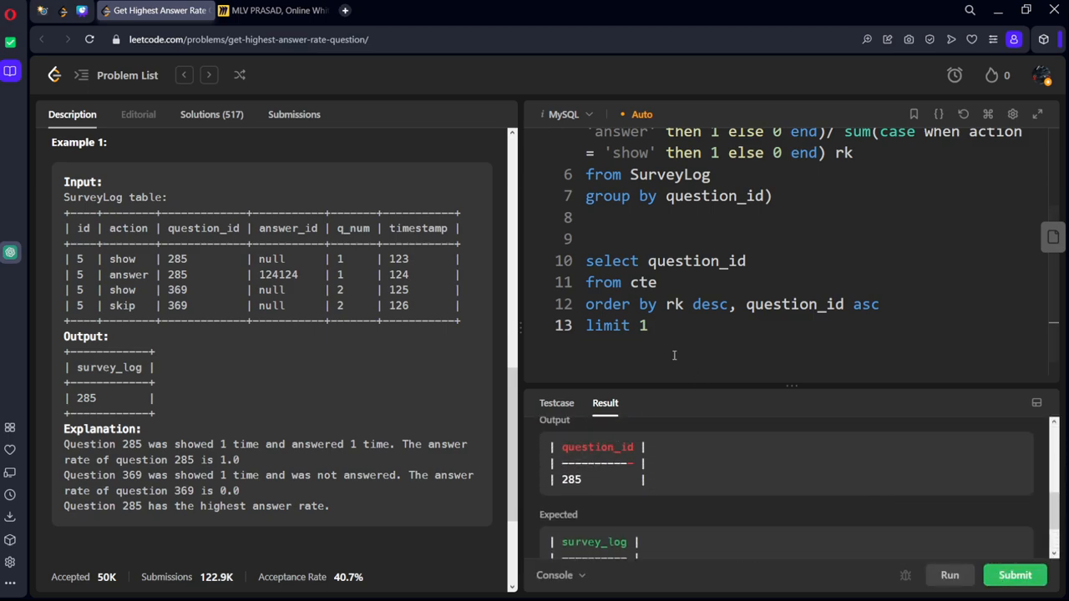
# Alias the outer question_id column as survey_log
pyautogui.write('as')
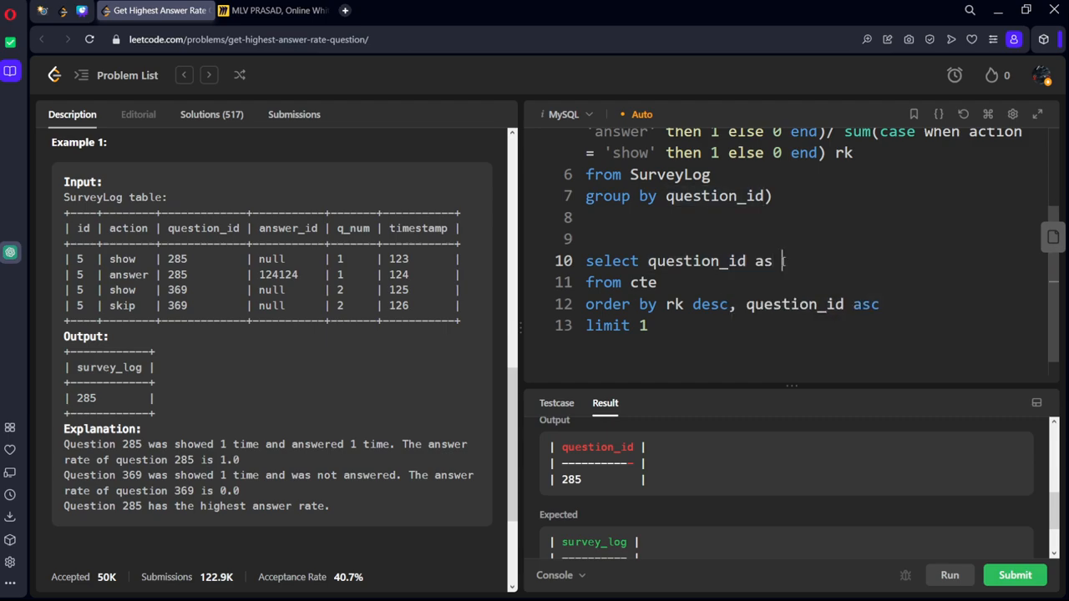
pyautogui.write('survb')
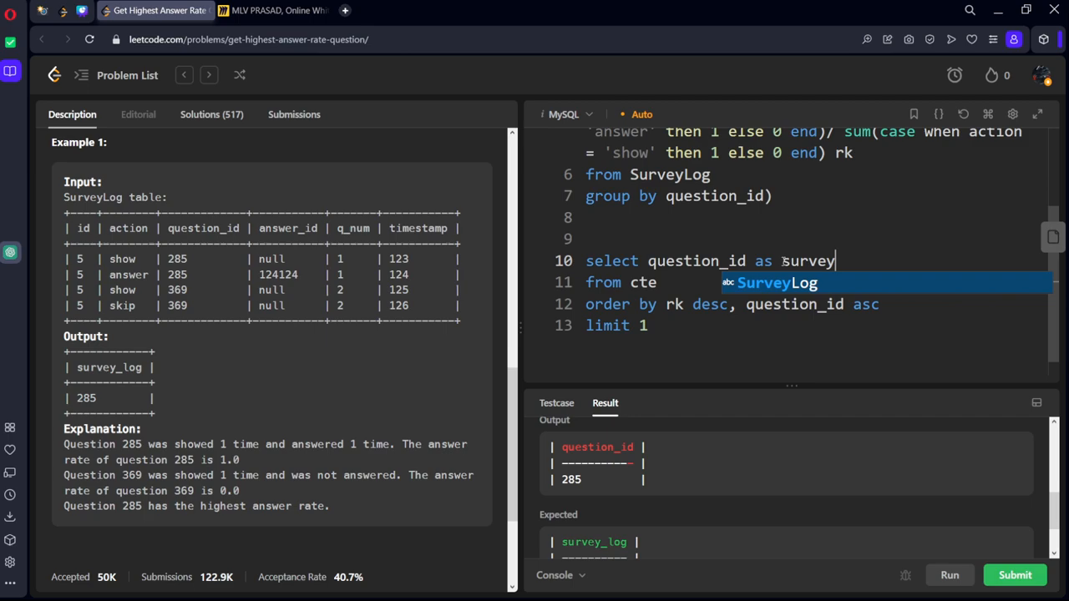
pyautogui.write('_log')
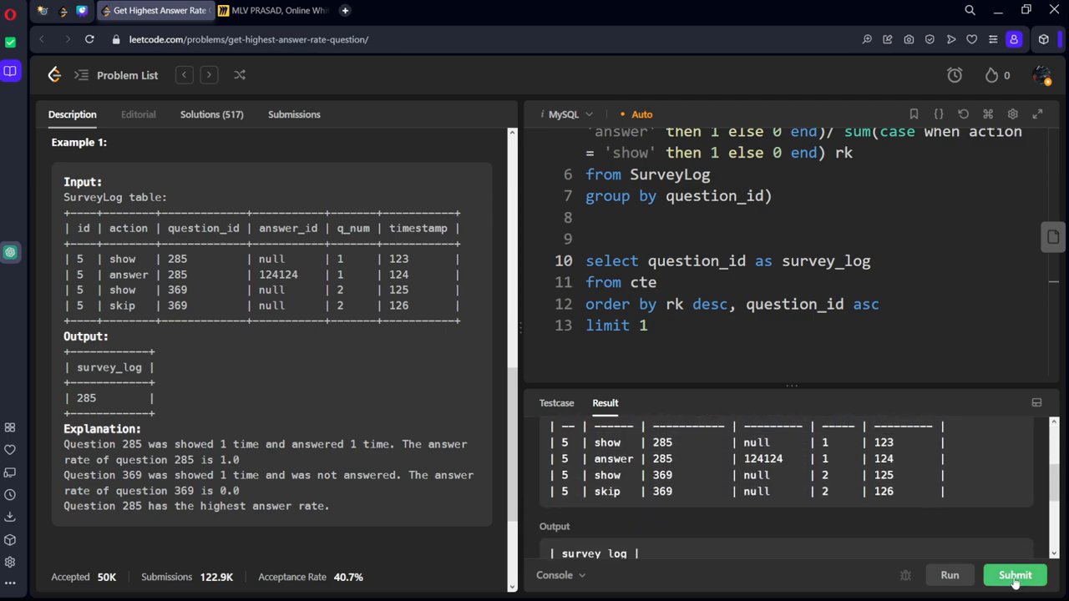
# Submit the final query, get Accepted, and return to the Description tab
pyautogui.click(1016, 575)
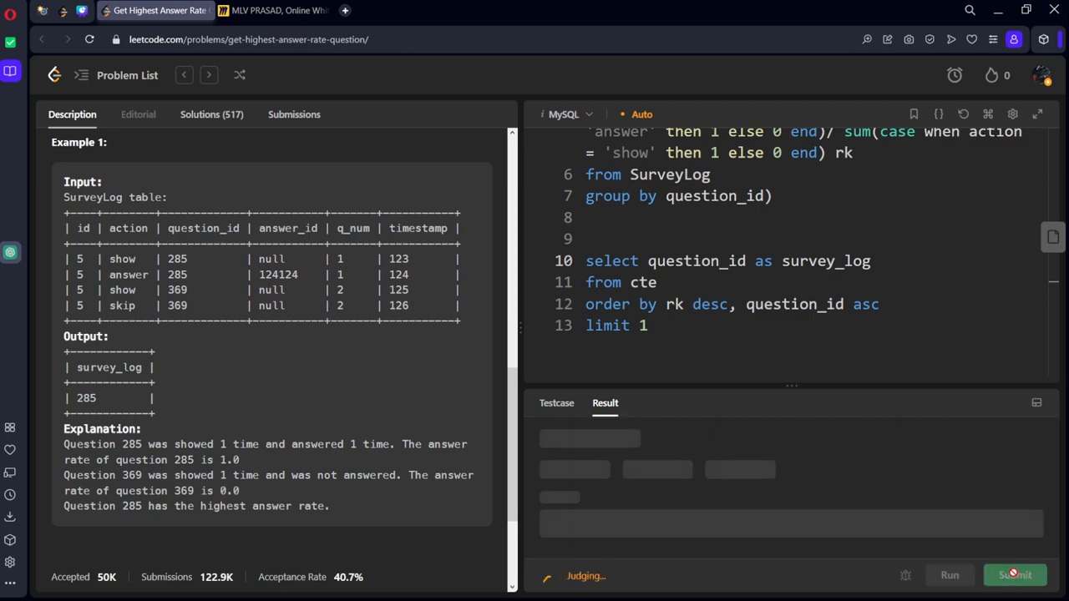
pyautogui.click(1016, 574)
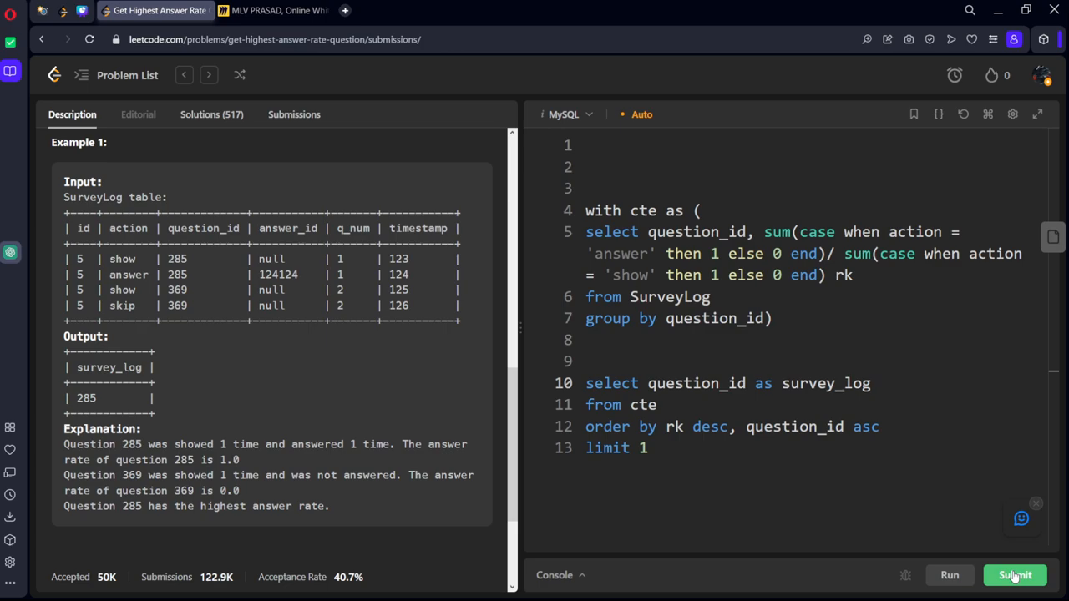
pyautogui.click(1015, 575)
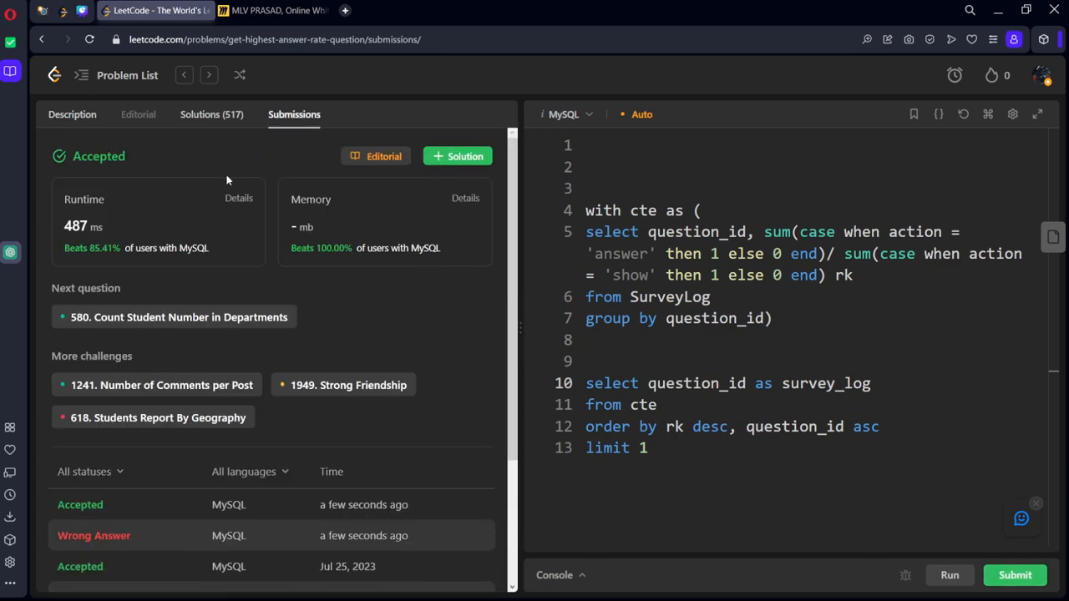
pyautogui.click(72, 113)
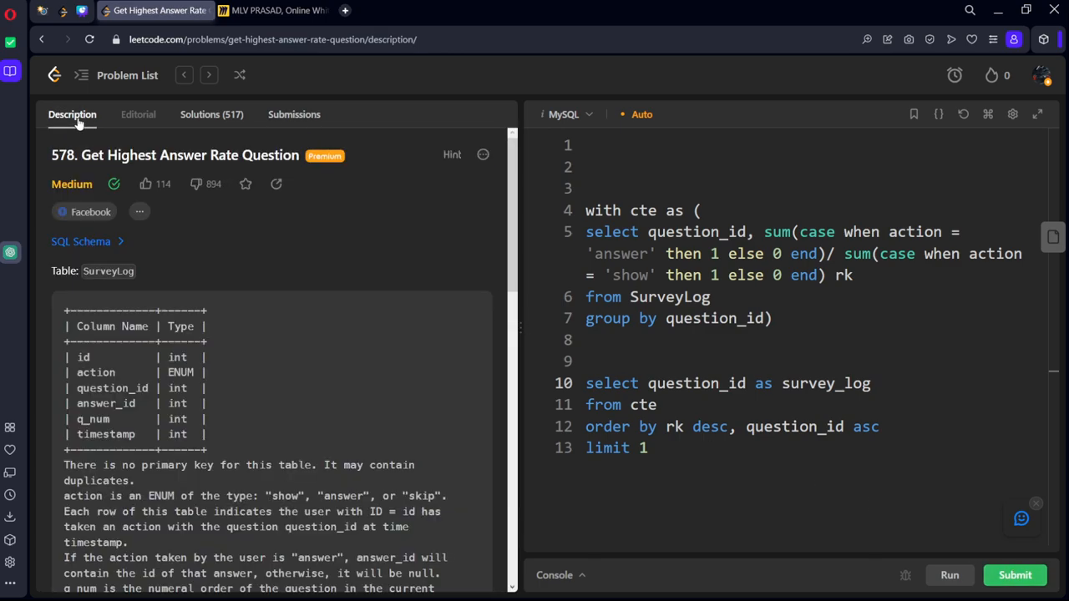